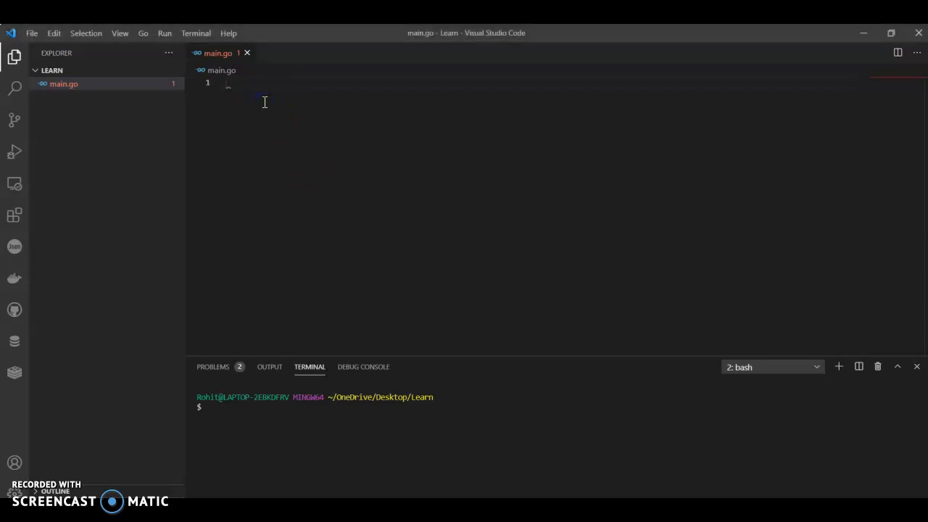
Write package main and a main function starting with piece := createpiece(20)
text(package)
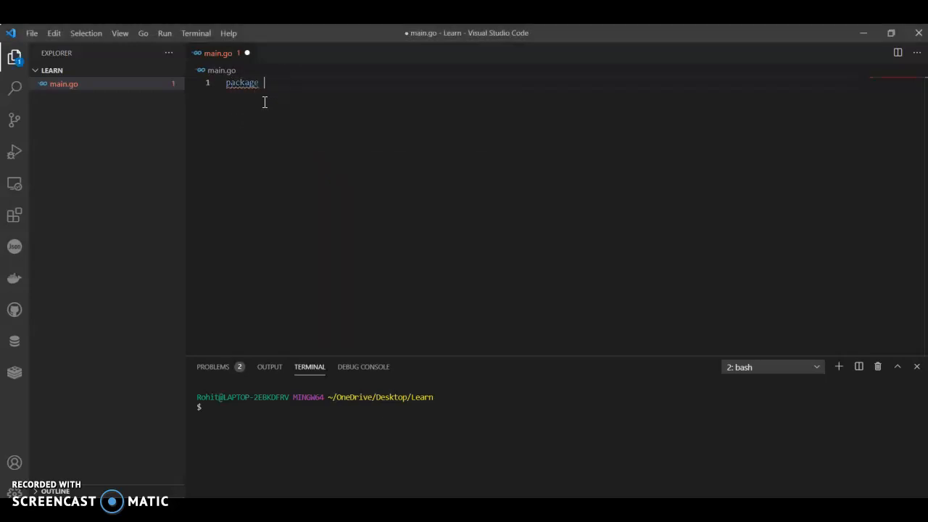
text(main)
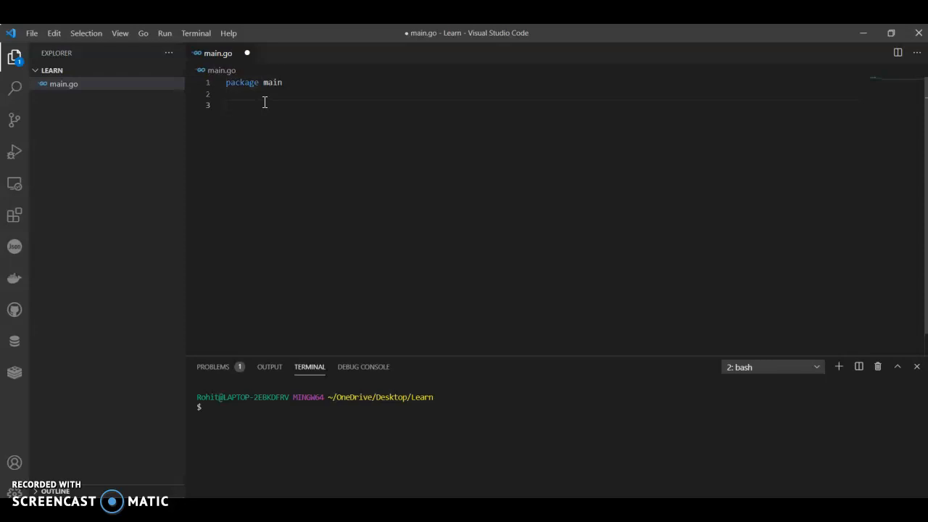
text(func main)
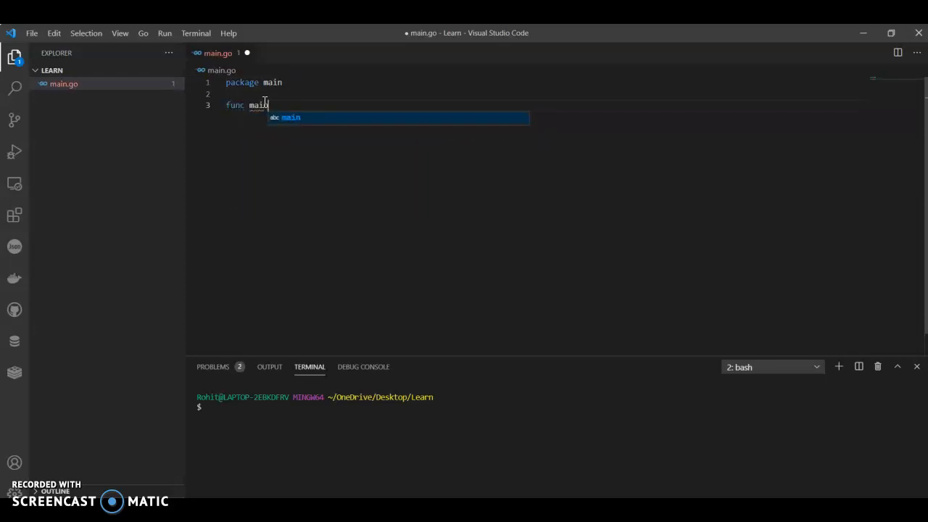
text(())
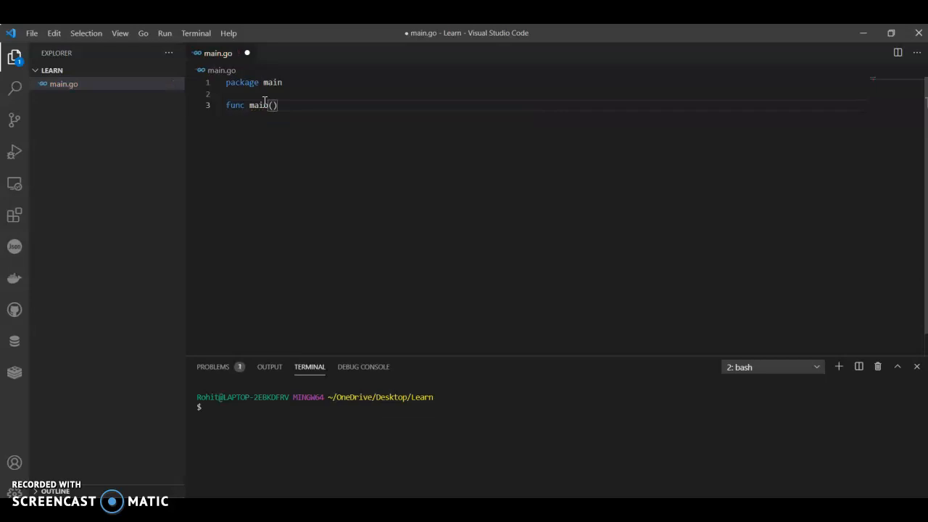
text({)
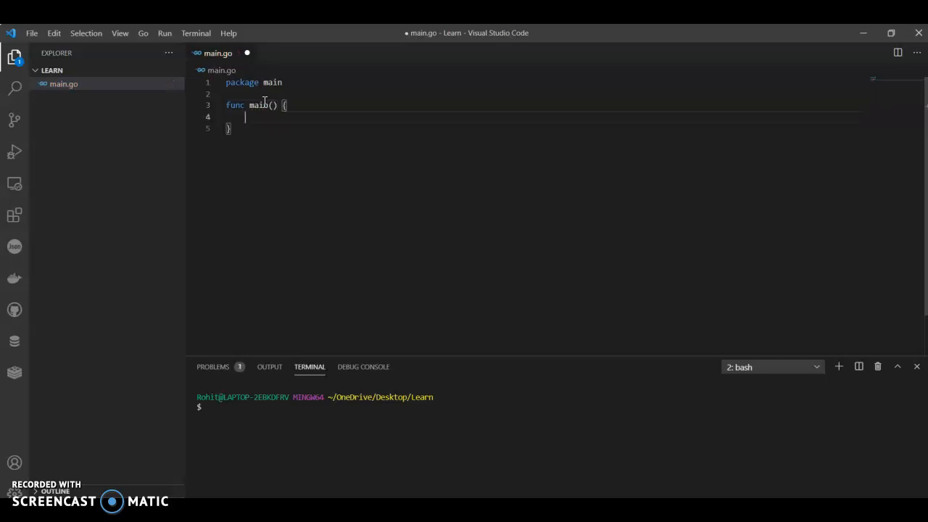
text(p)
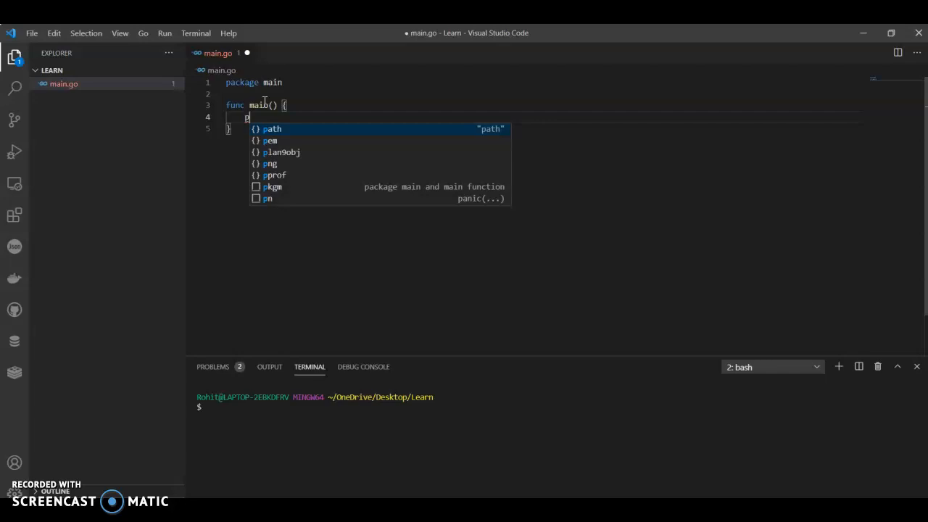
text(iece)
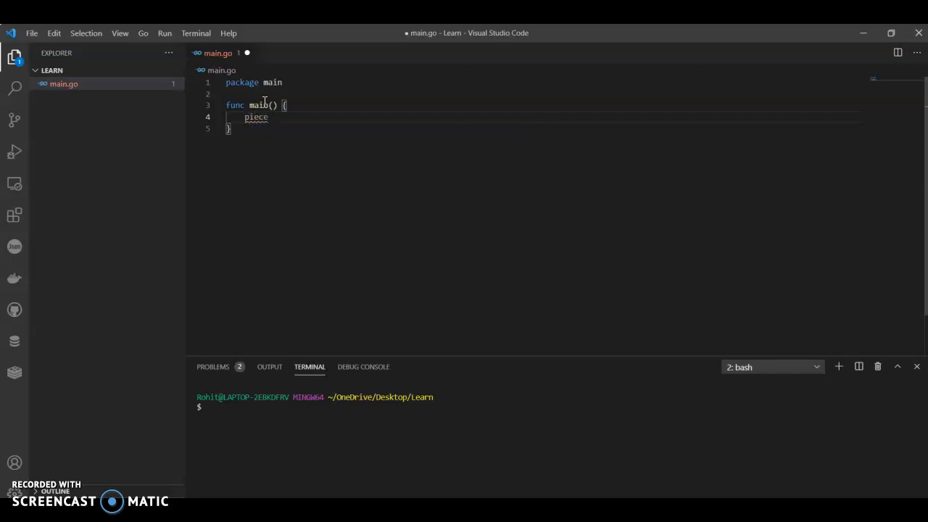
text(:=)
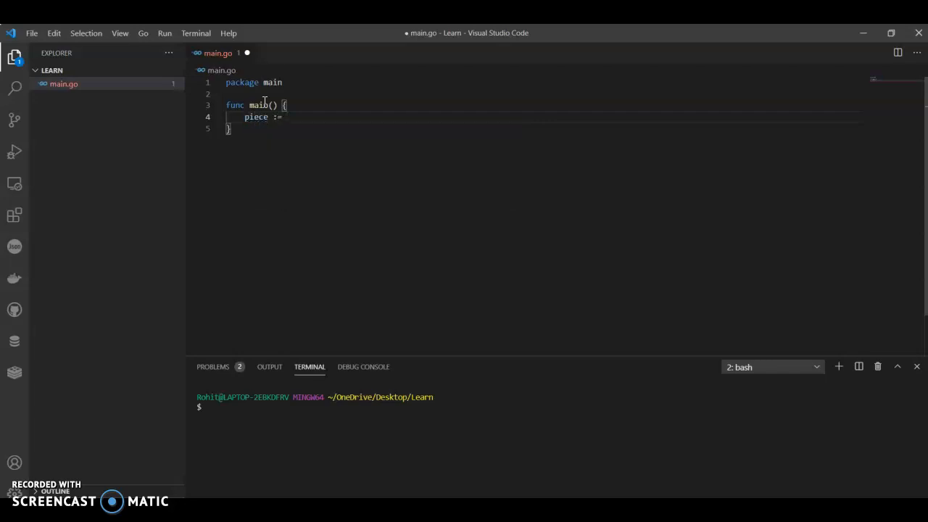
text(createpie)
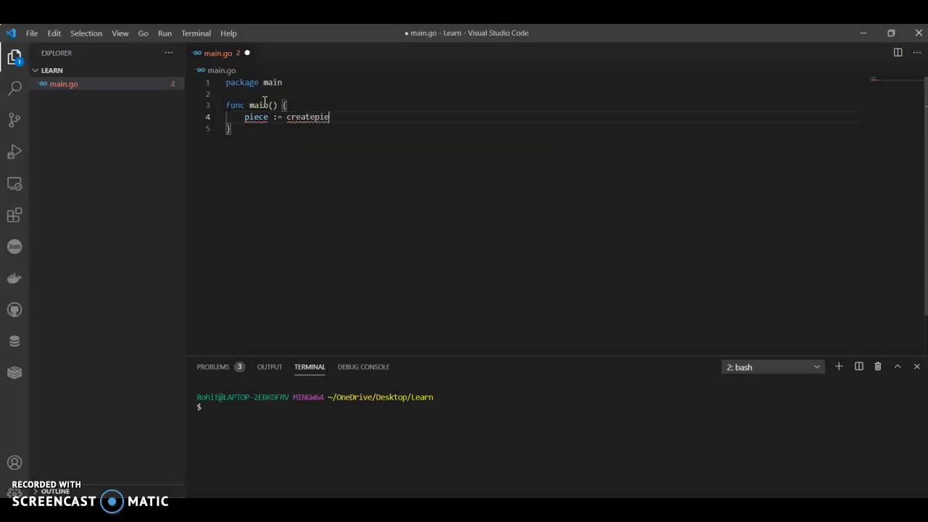
text(ce())
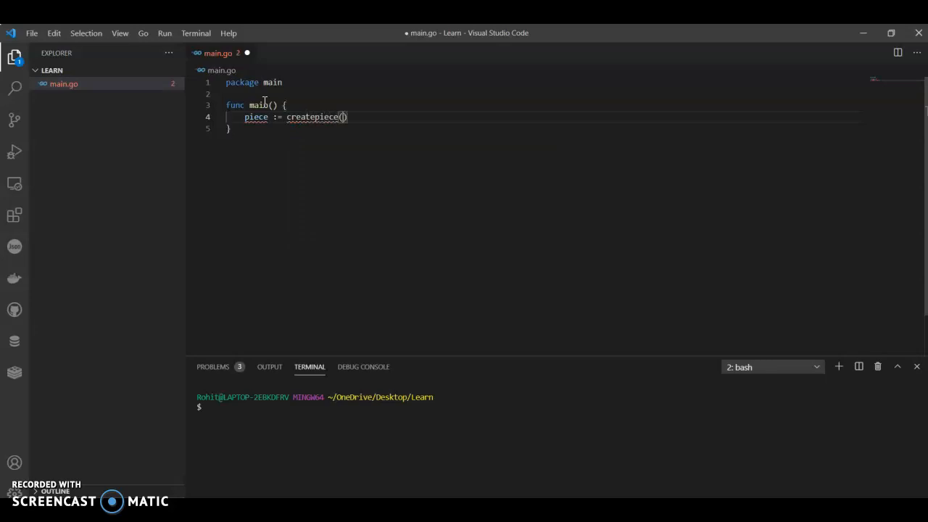
text(20)
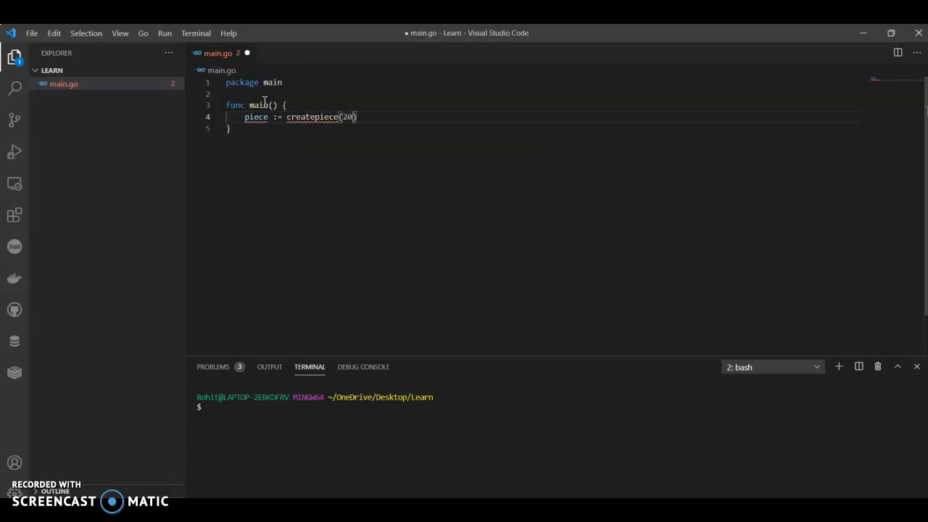
mouse_move(368, 117)
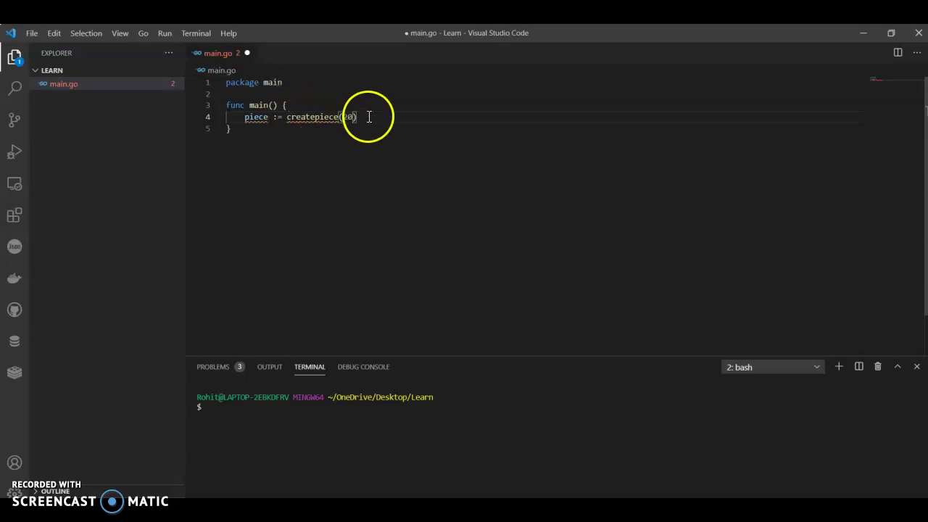
key(Return)
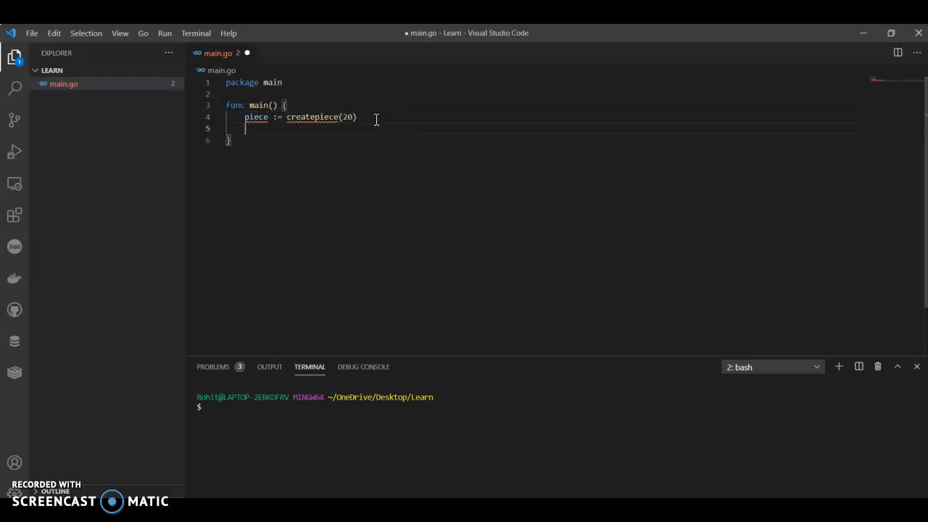
Print the piece with fmt.Println under an "Unsorted" heading
text(fmt.println(")
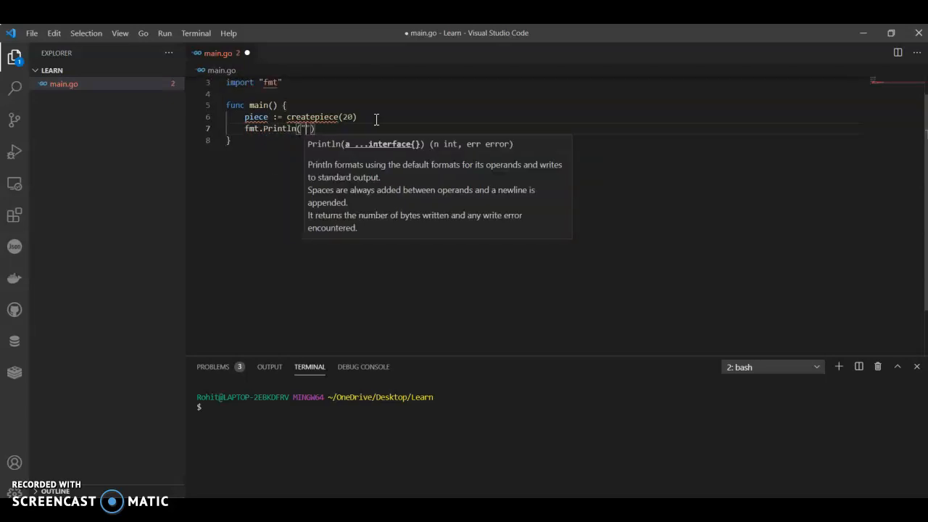
text(\n)
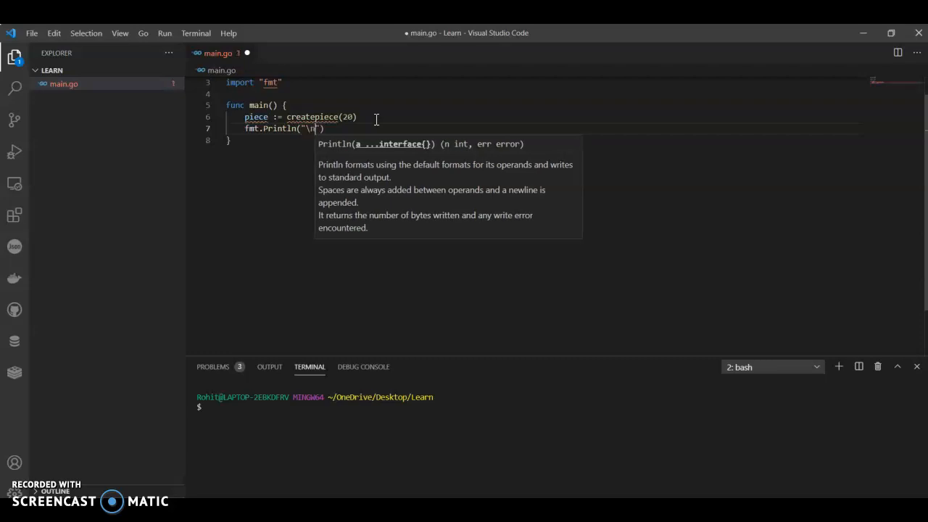
text(Uns)
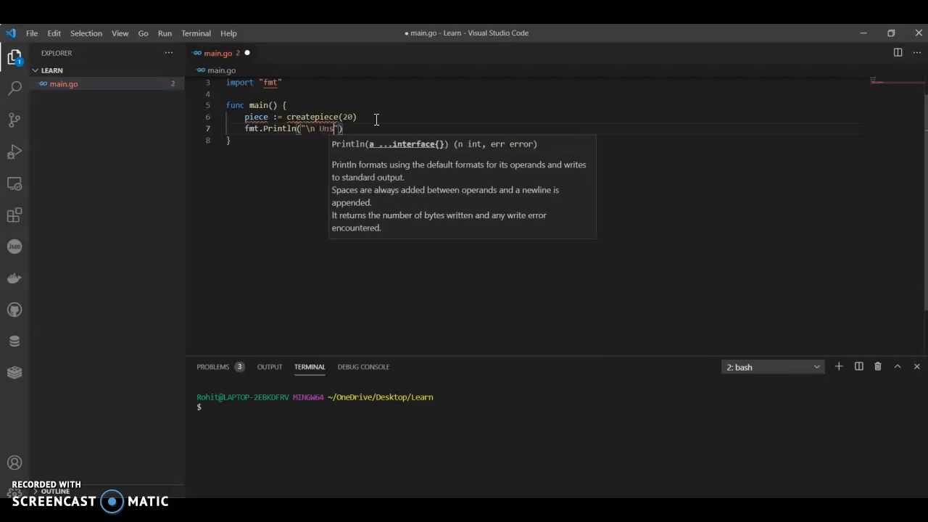
text(orted)
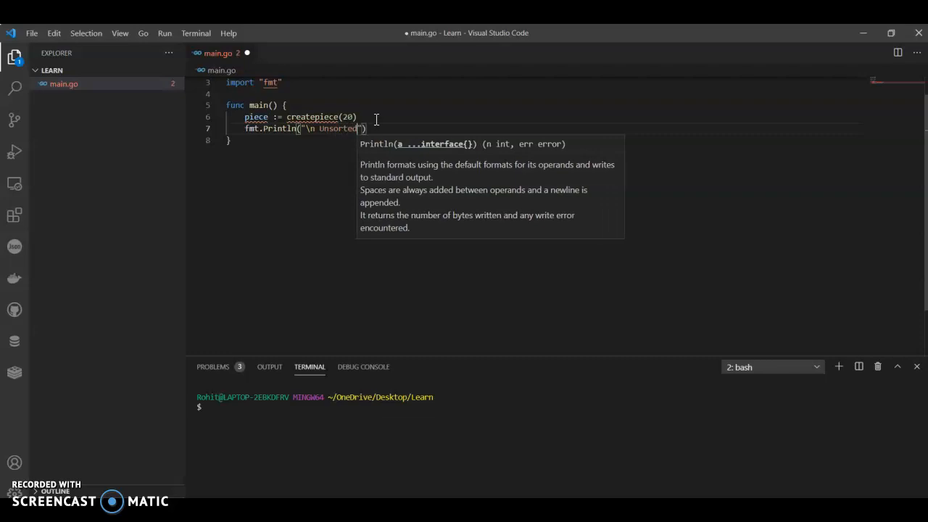
text(\)
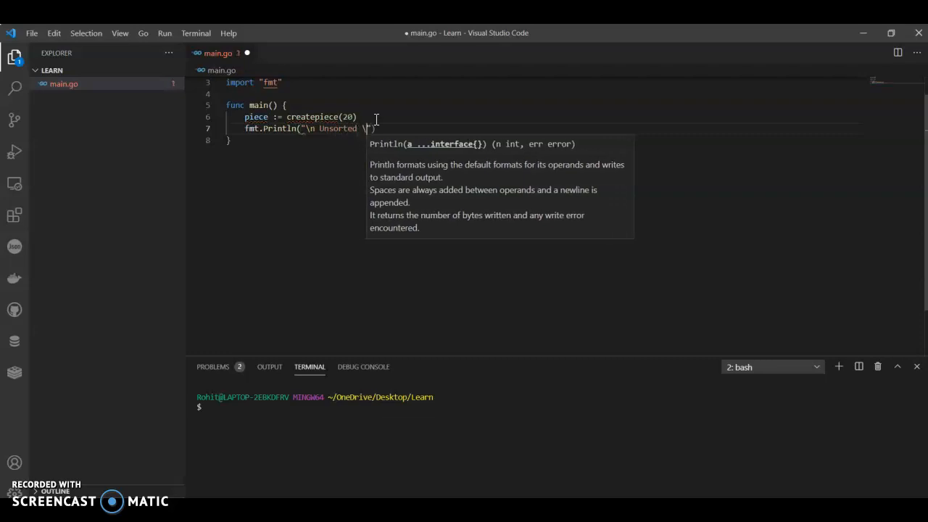
text(n)
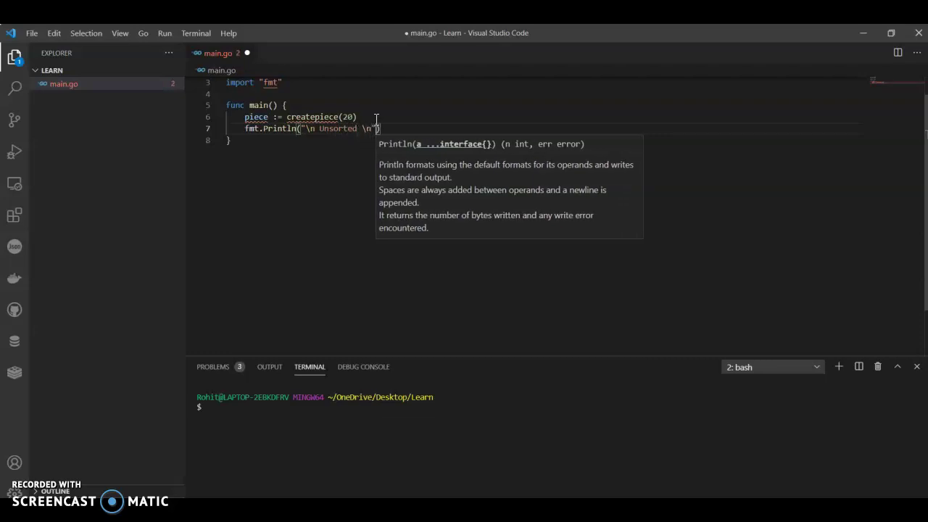
text(, pied)
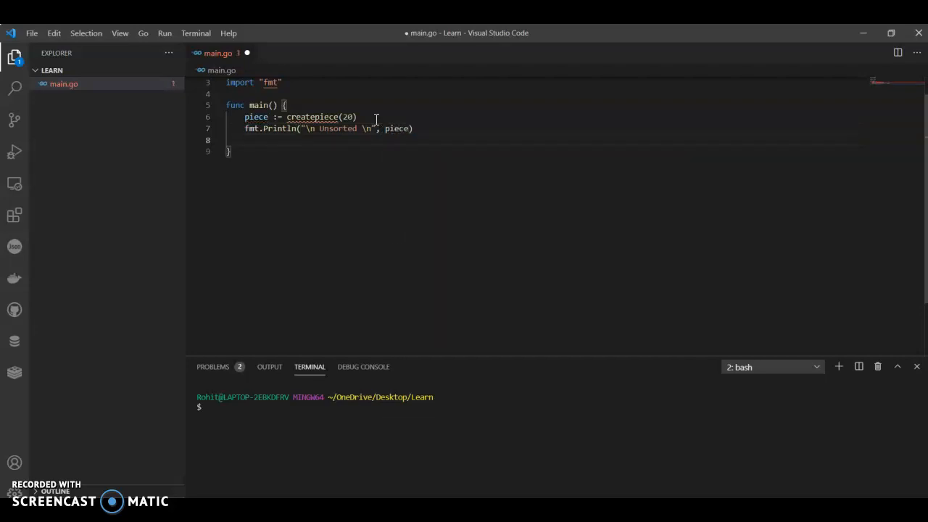
Call selectionsort(piece), print the piece as "Sorted", and add lines below main
text(selection)
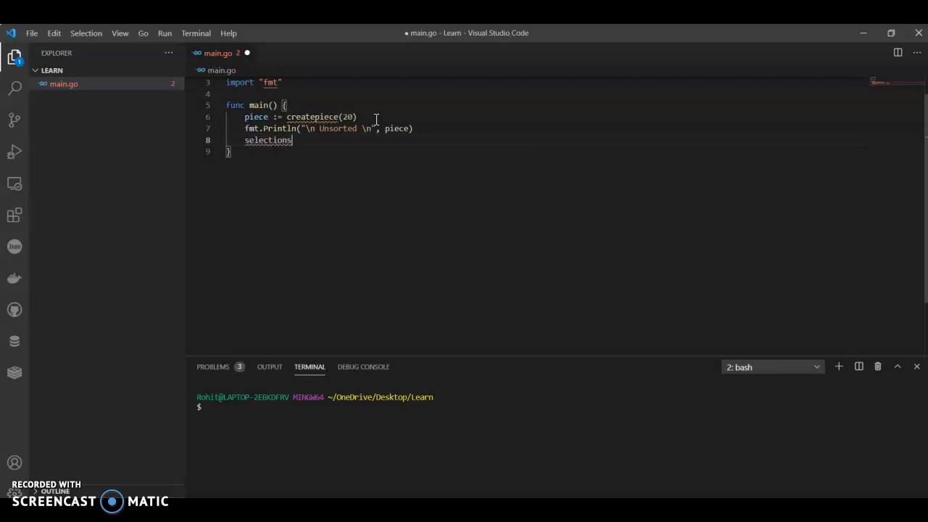
text(sort())
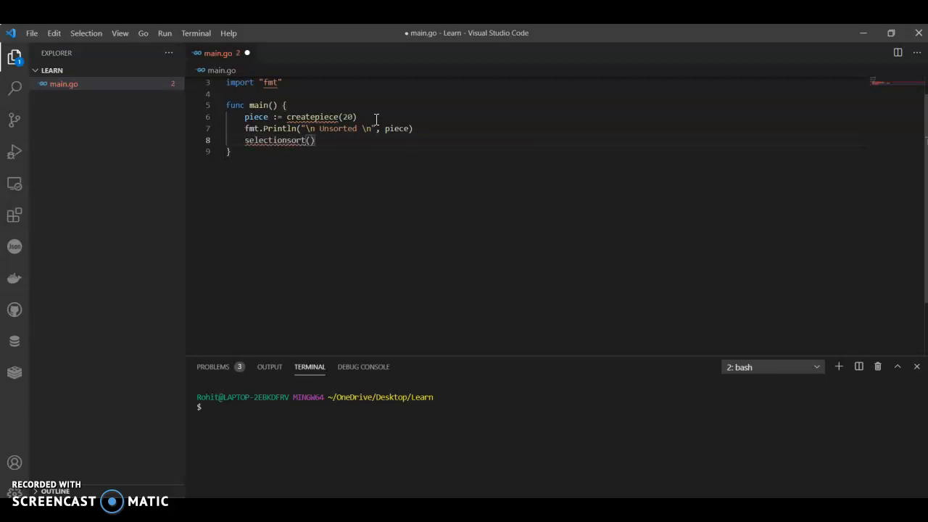
text(piece)
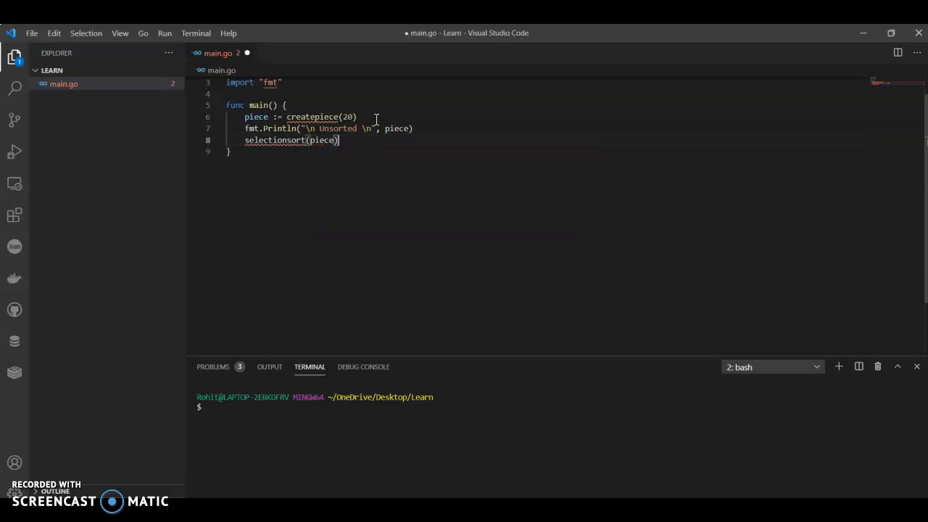
text(fmt.Println()
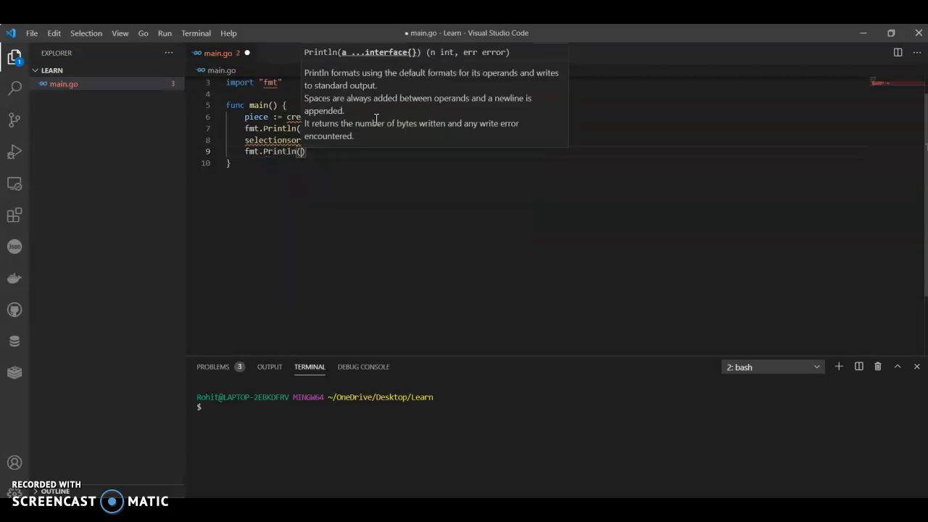
text("")
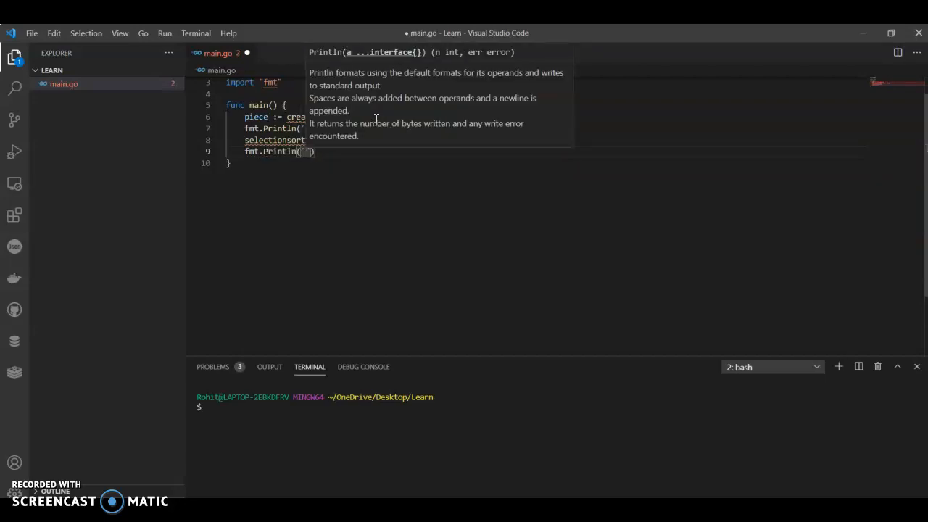
text(\n Sorted)
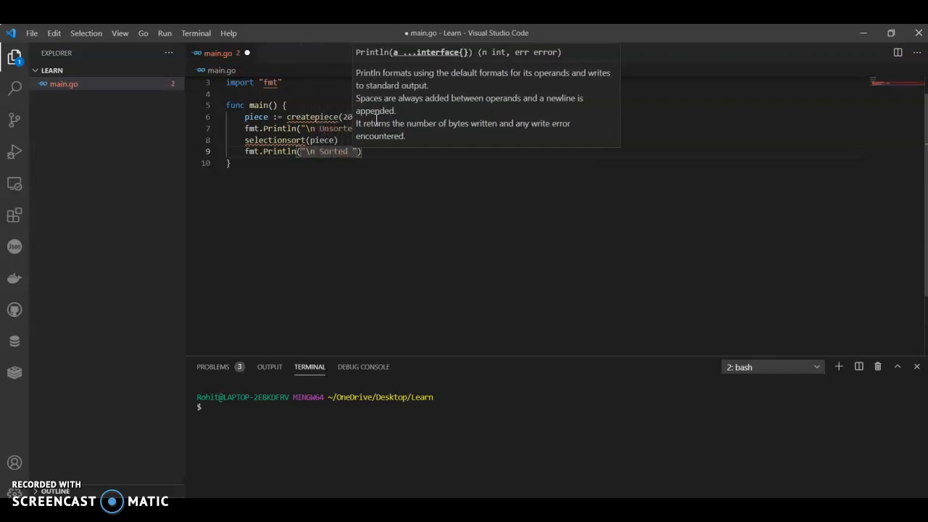
text(\n)
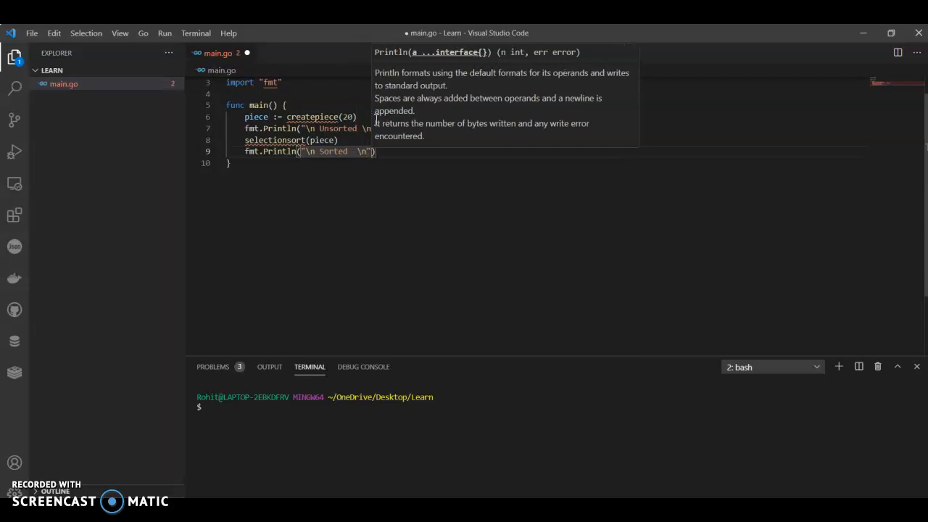
text(,piec)
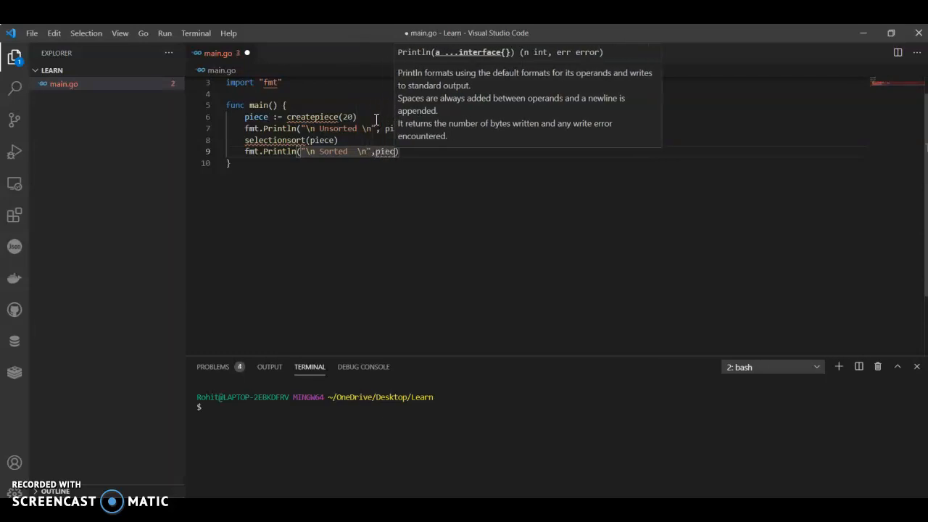
click(274, 163)
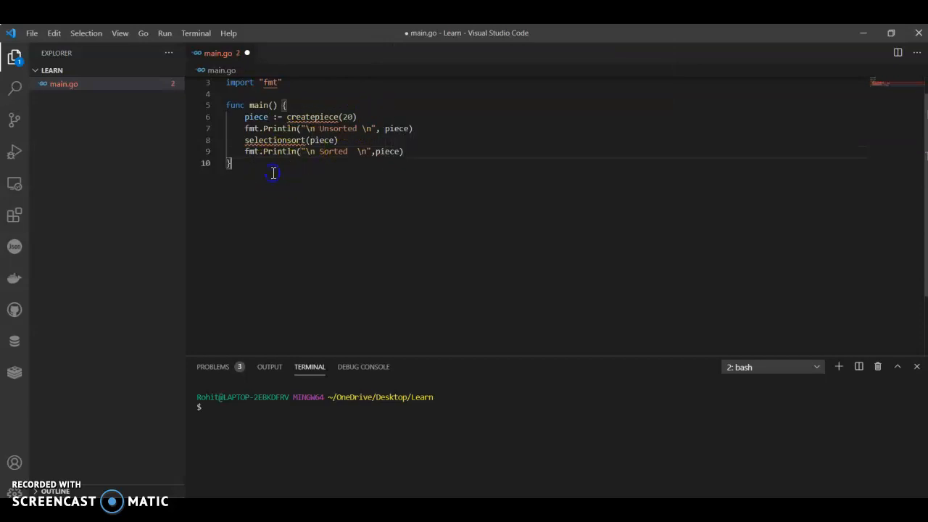
key(Enter)
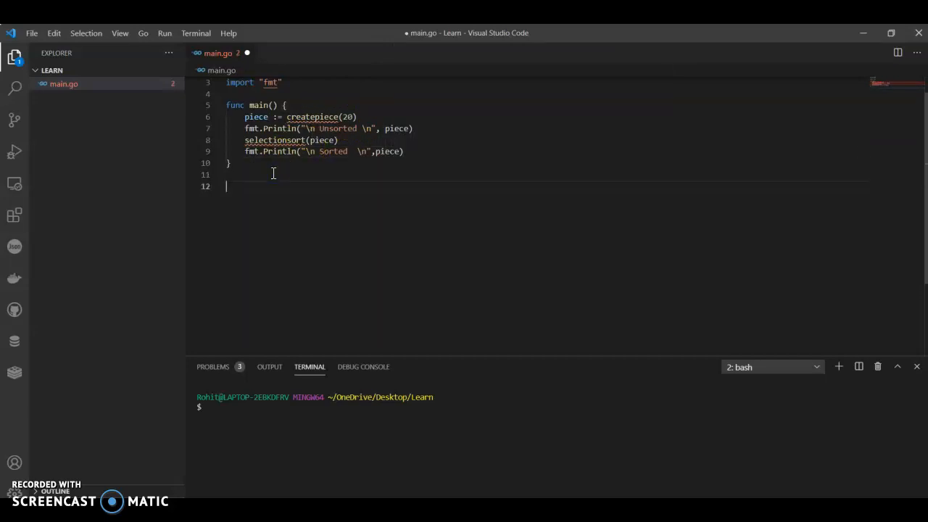
Declare createpiece(size int) []int, creating a slice with make([]int, size, size)
text(func)
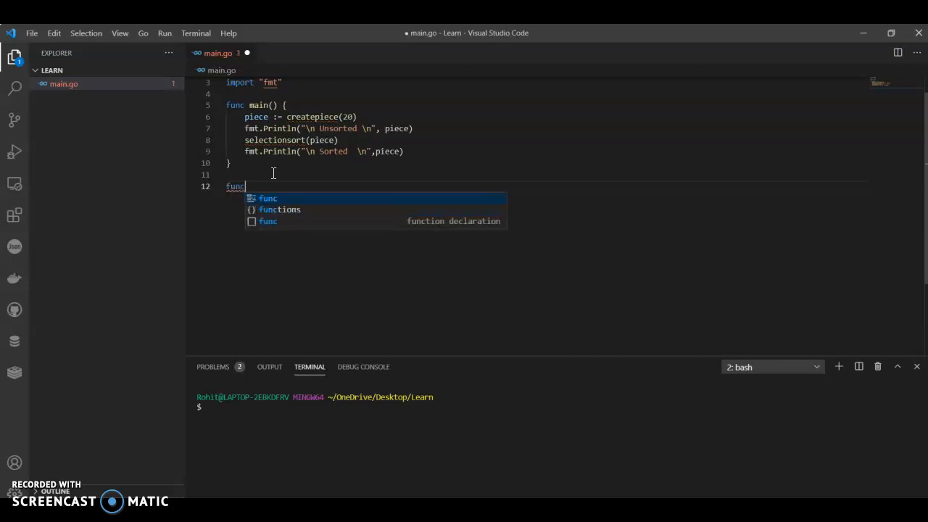
text(createpiece)
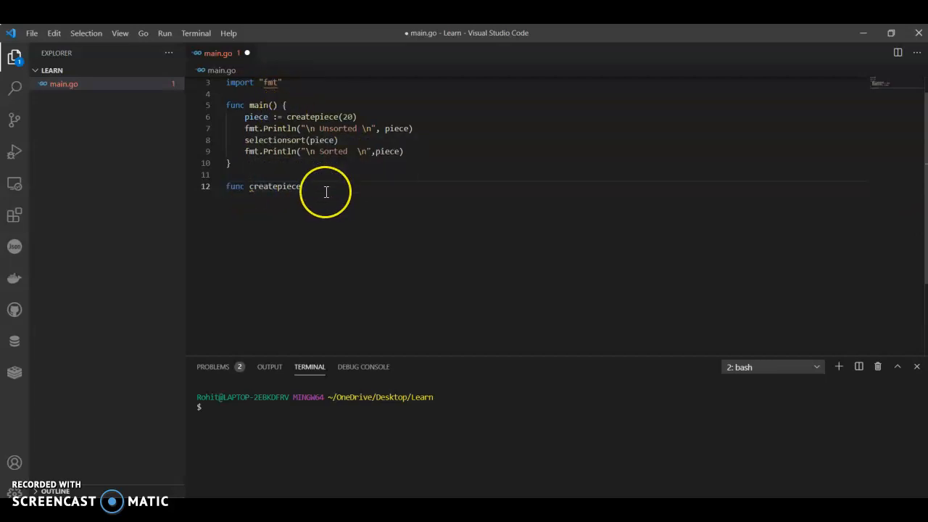
mouse_move(326, 193)
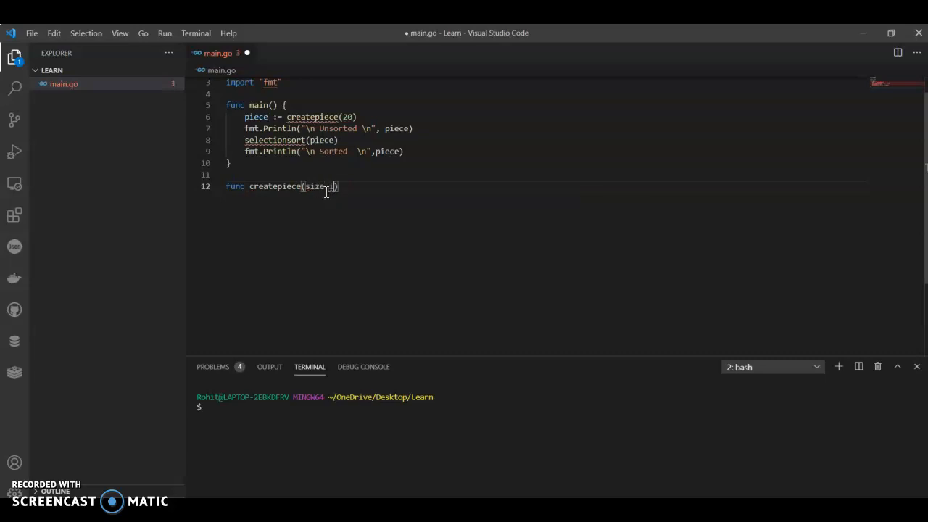
text(int) i)
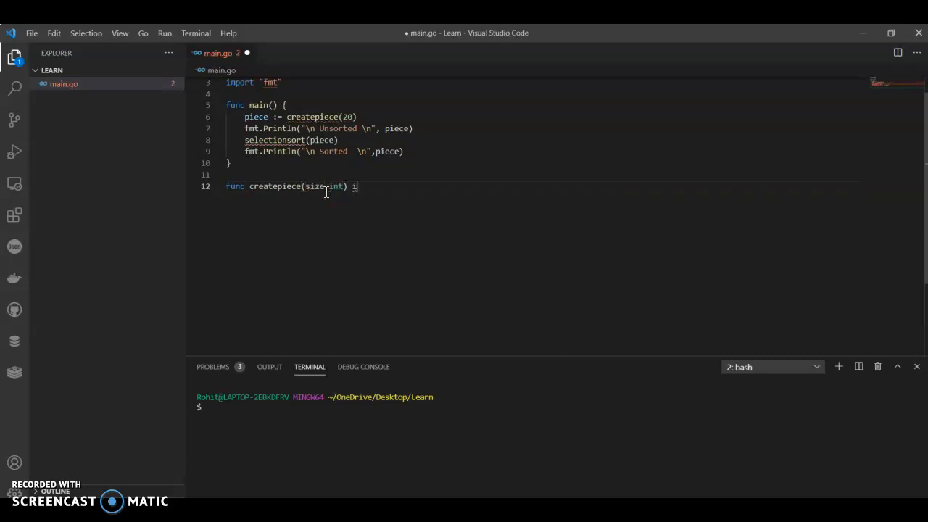
text(int)
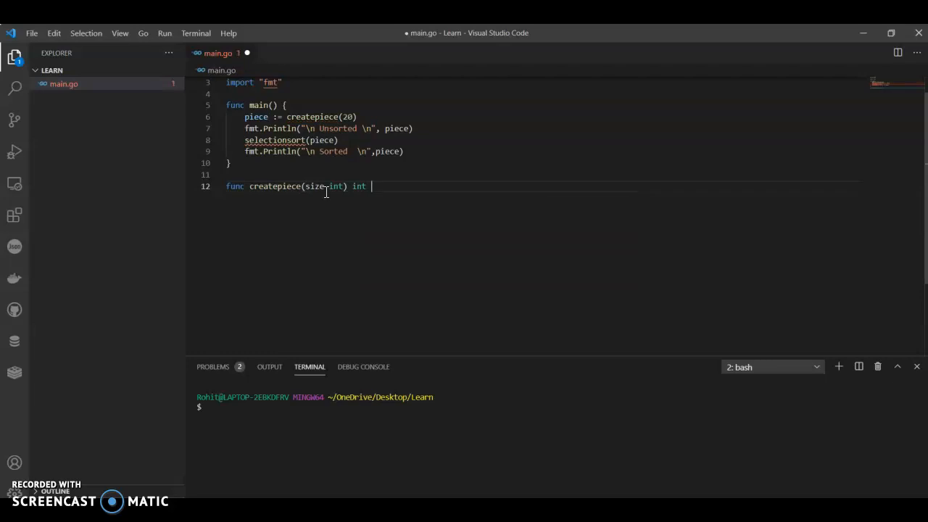
key(Backspace)
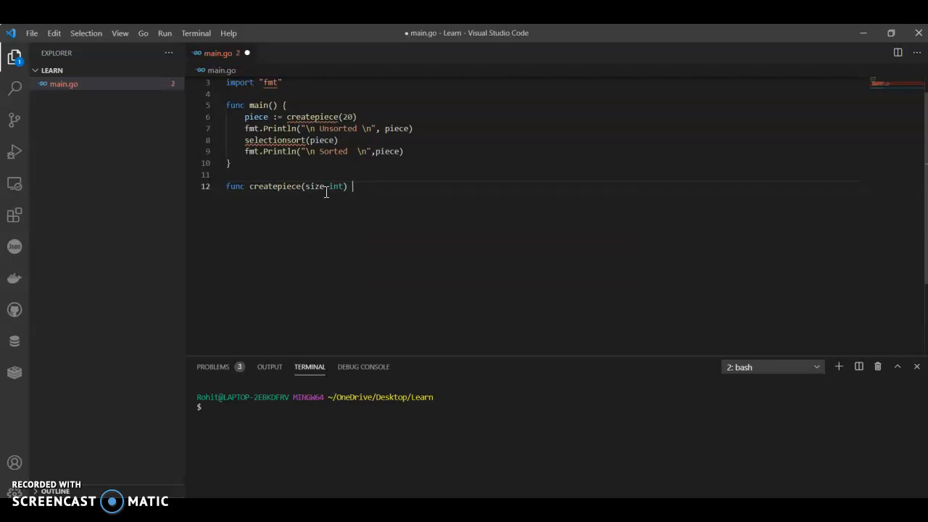
text([]int {)
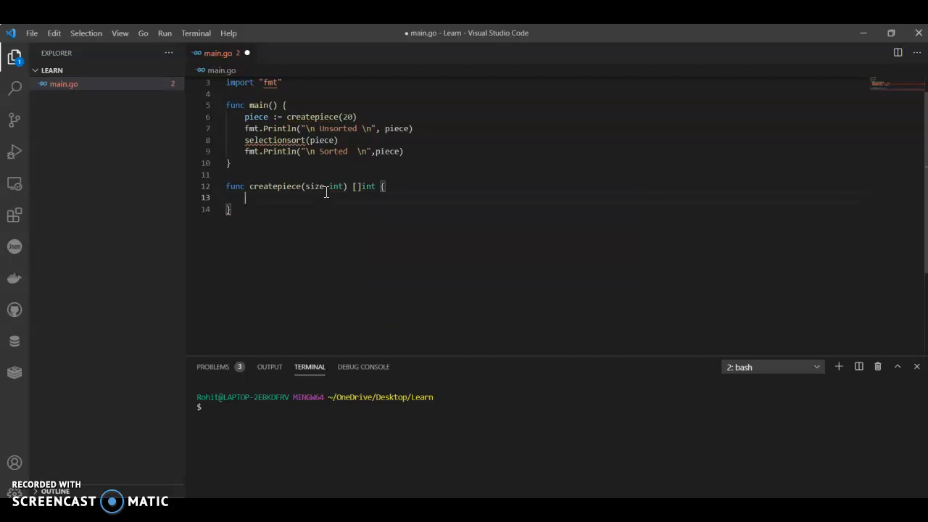
text(slice :)
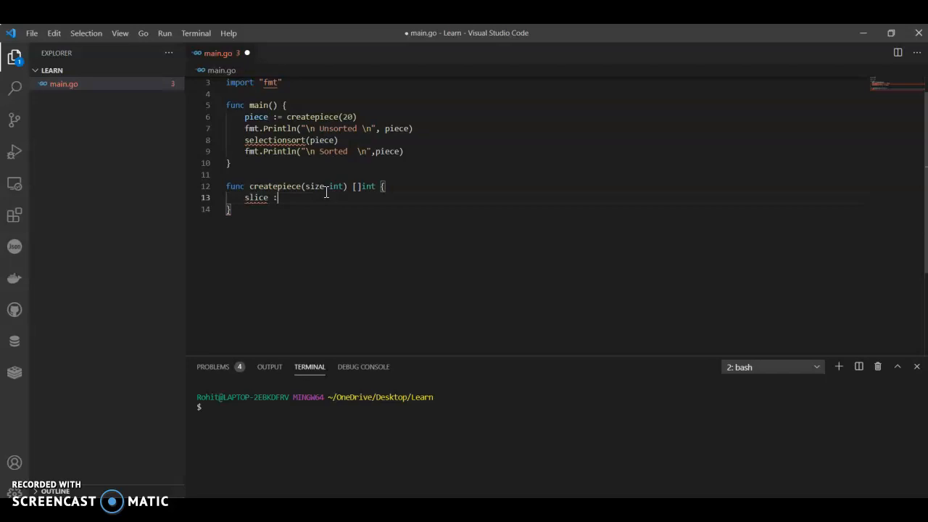
text(=)
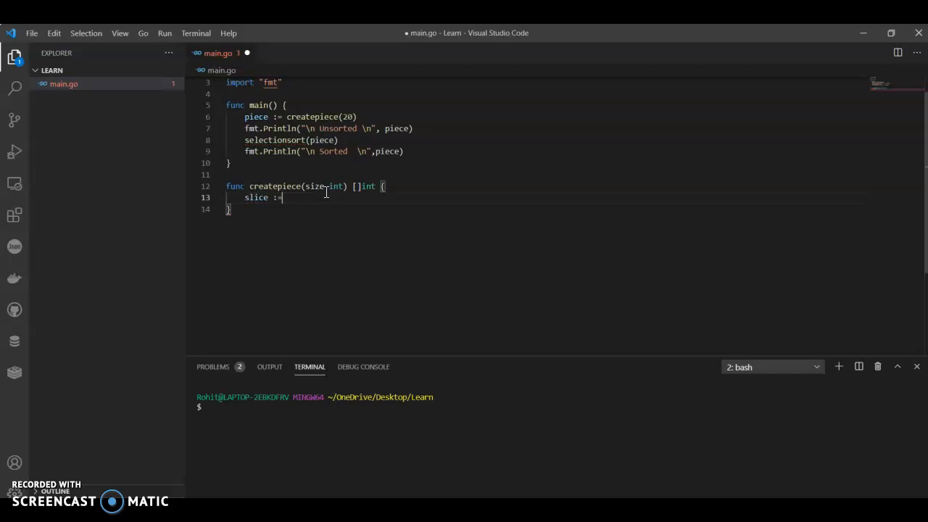
text(make[)
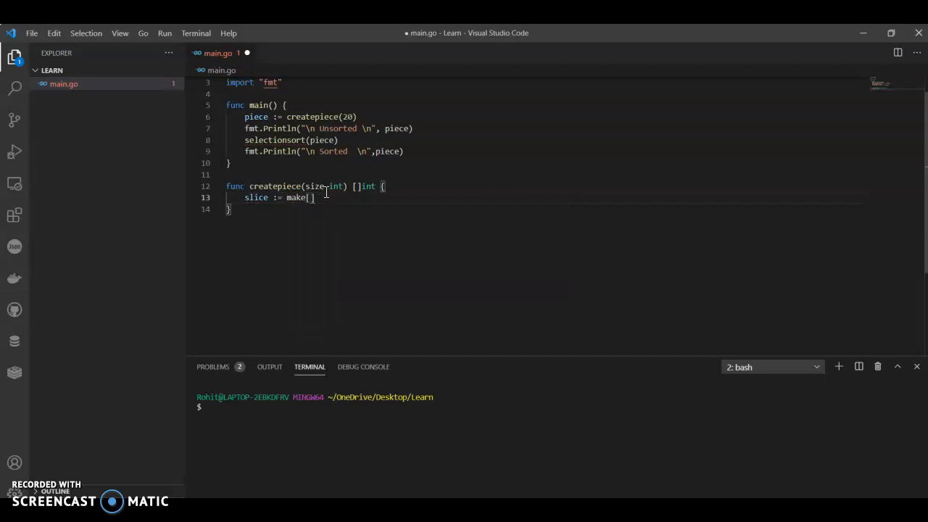
text(int,)
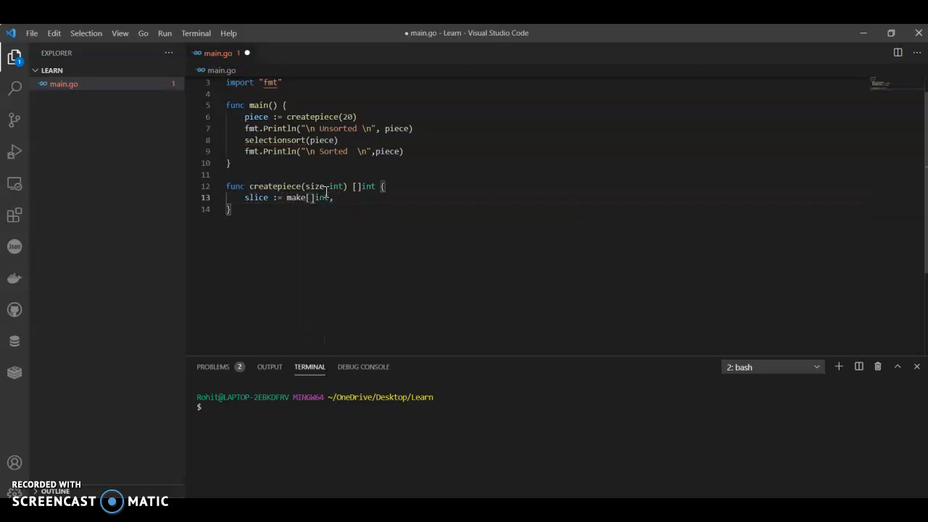
text(size ,)
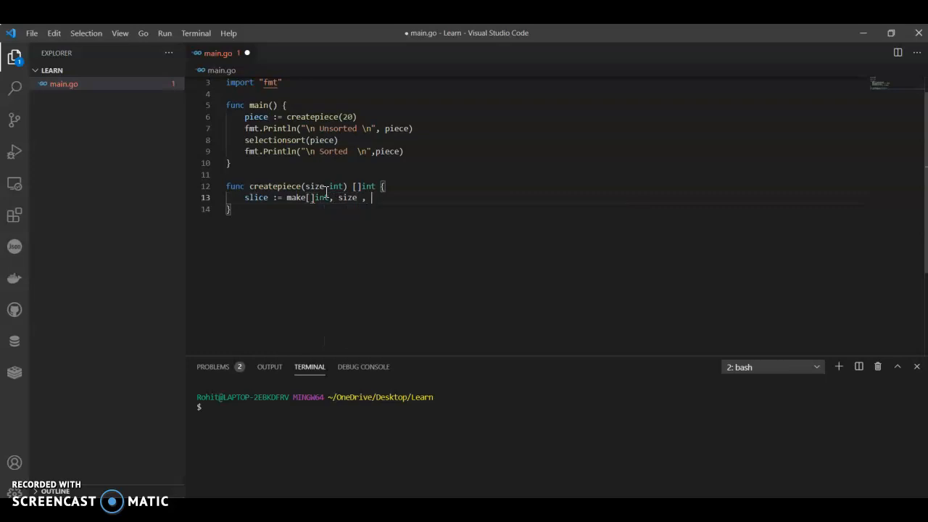
text(size)
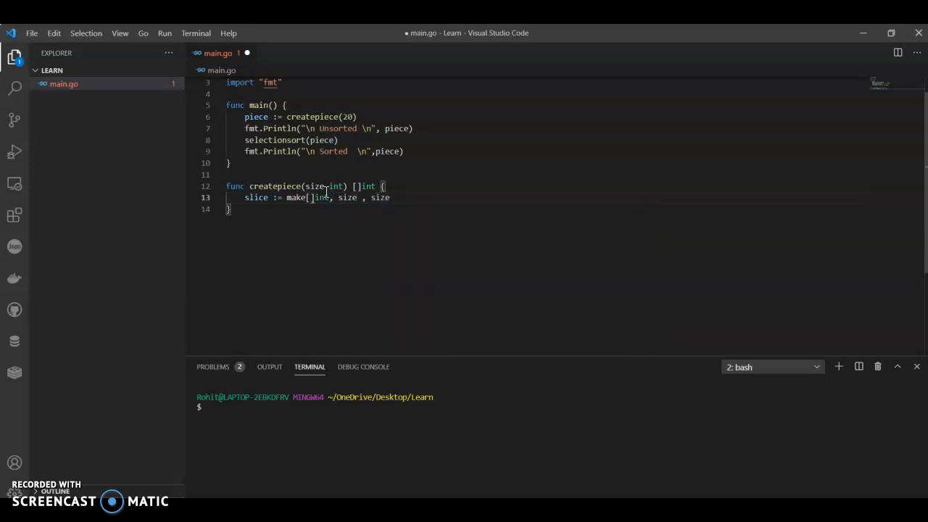
text())
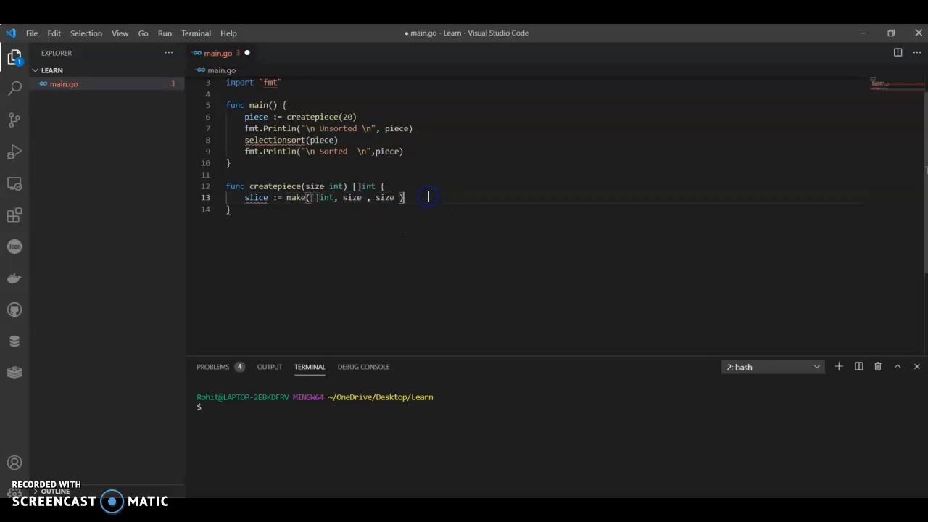
key(Return)
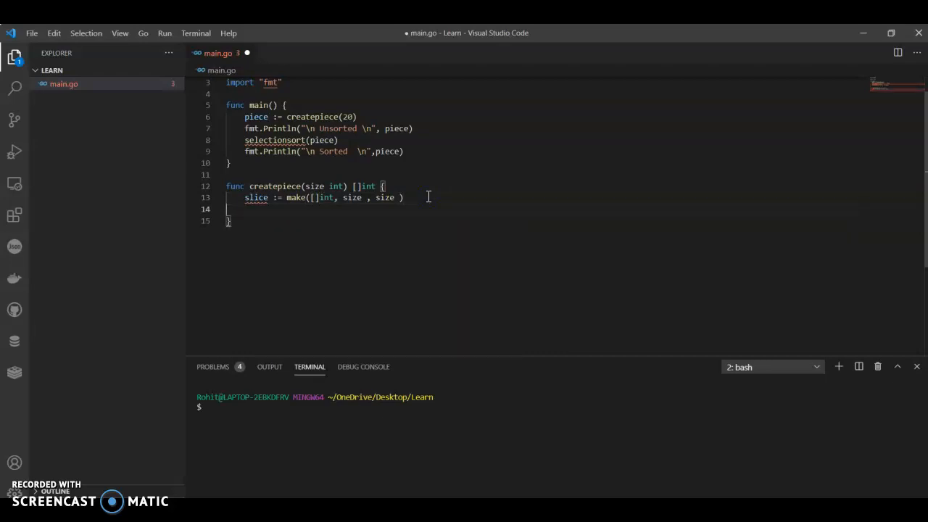
Seed rand with time.Now().UnixNano() and begin a for loop
text(rand)
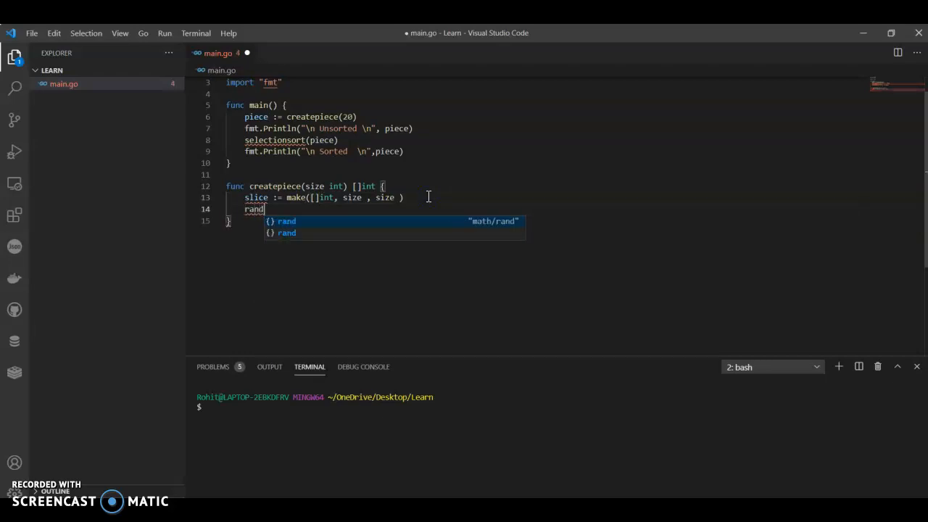
text(.Seed()
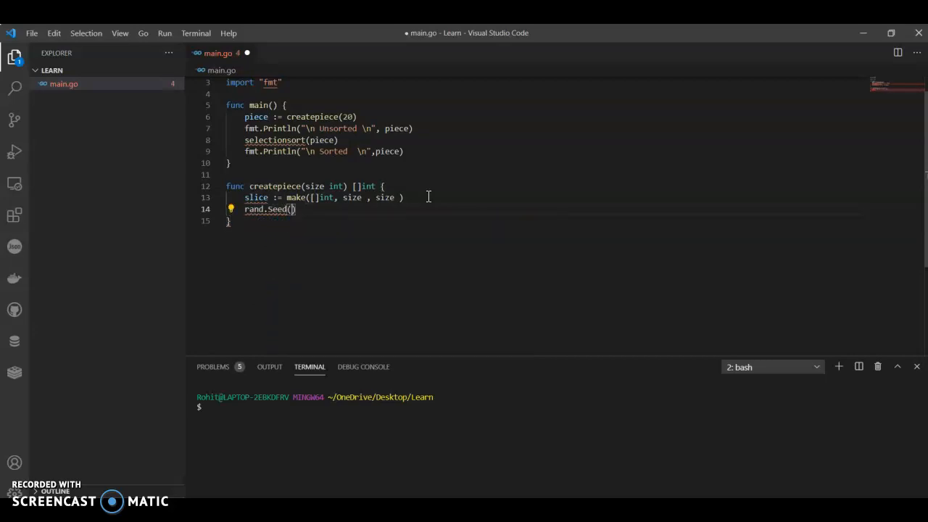
text(time,)
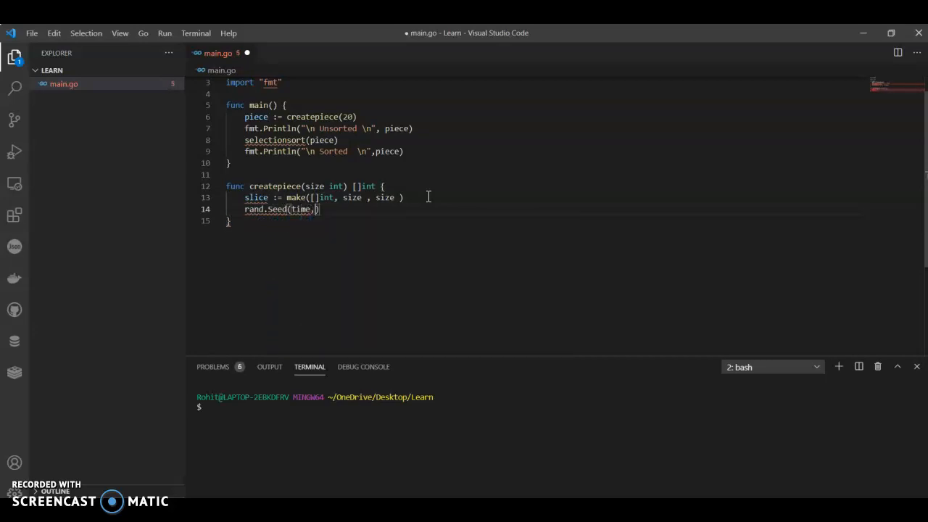
text(n)
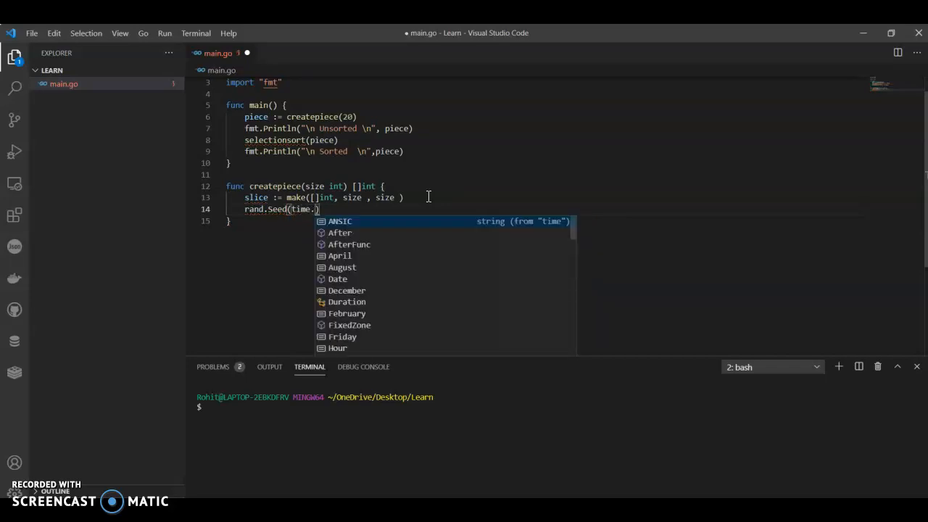
text(NO)
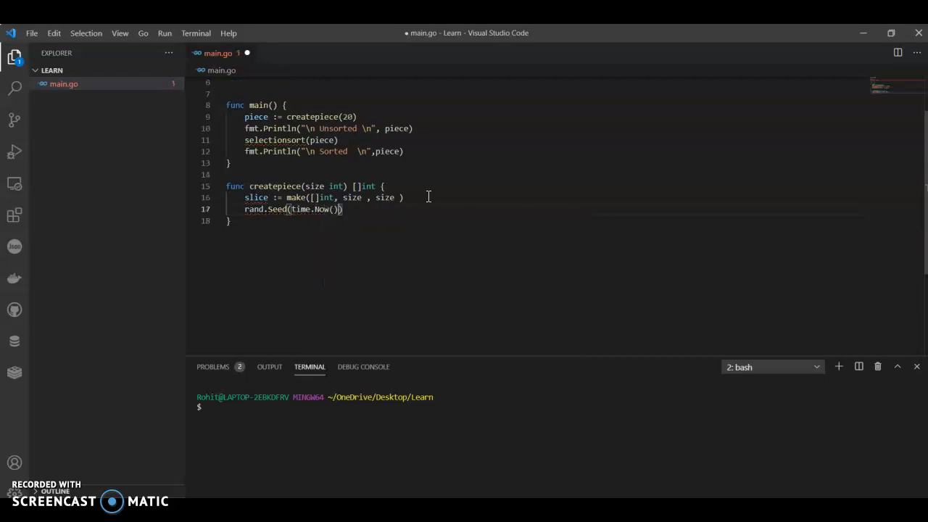
text(.)
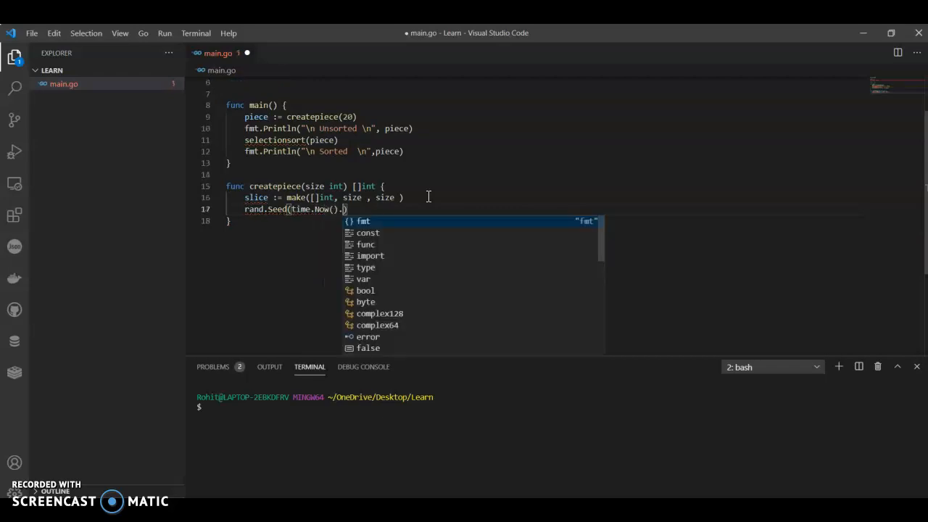
text(U)
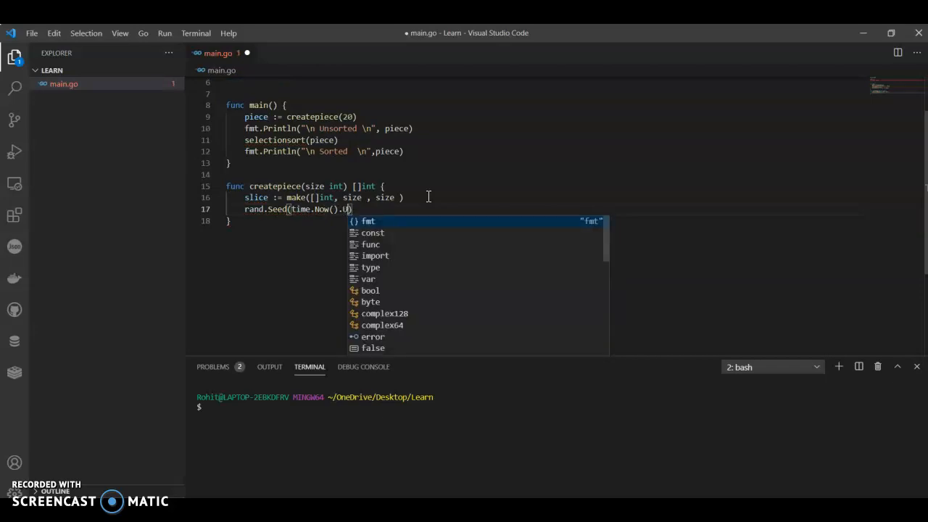
text(nix)
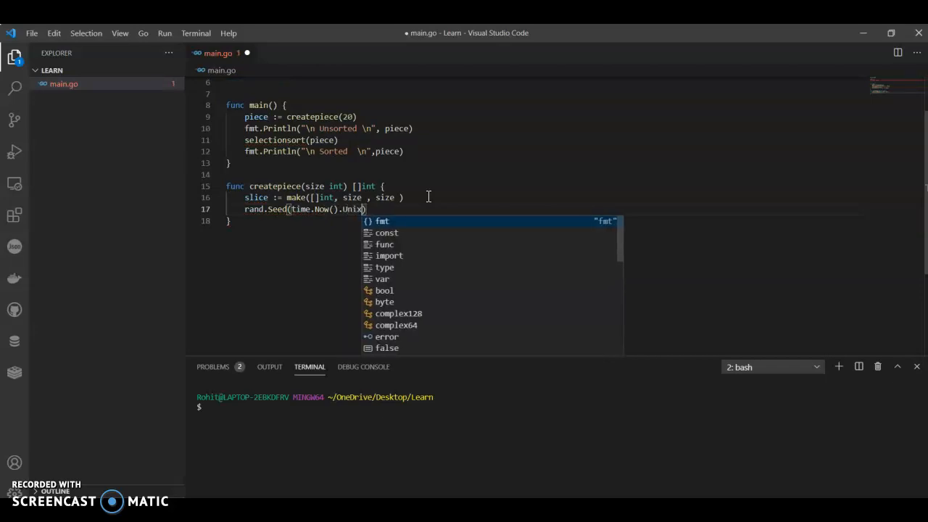
text(Nano()
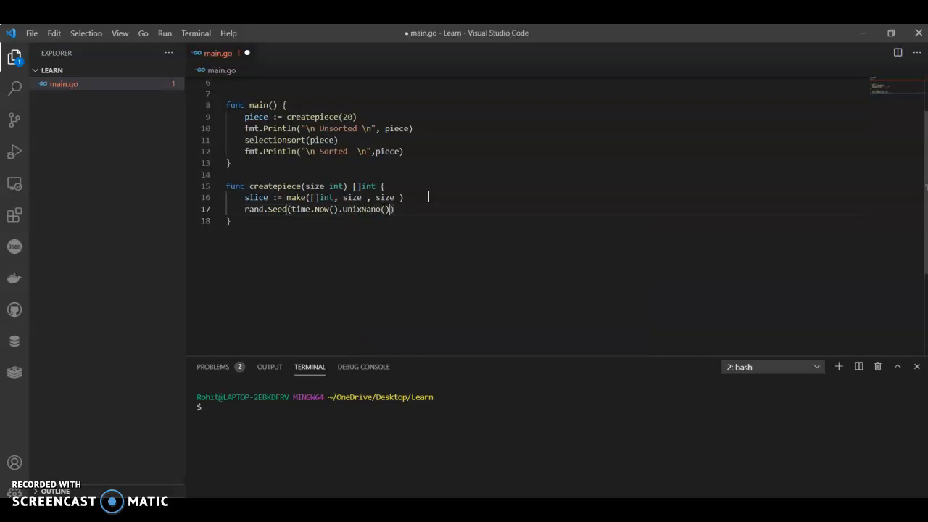
text(for i := 0 ;)
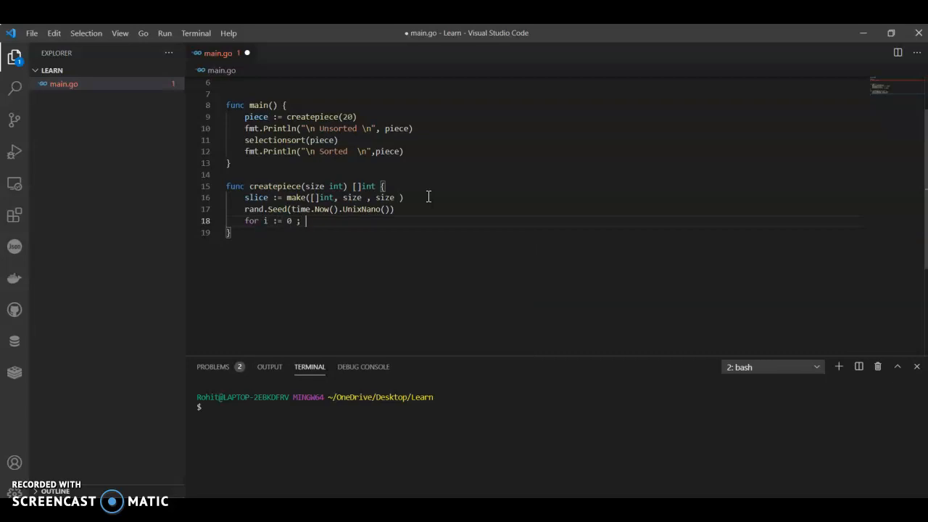
Loop i over size, setting piece[i] = rand.Intn(999) - rand.Intn(999), then return piece
text(i<)
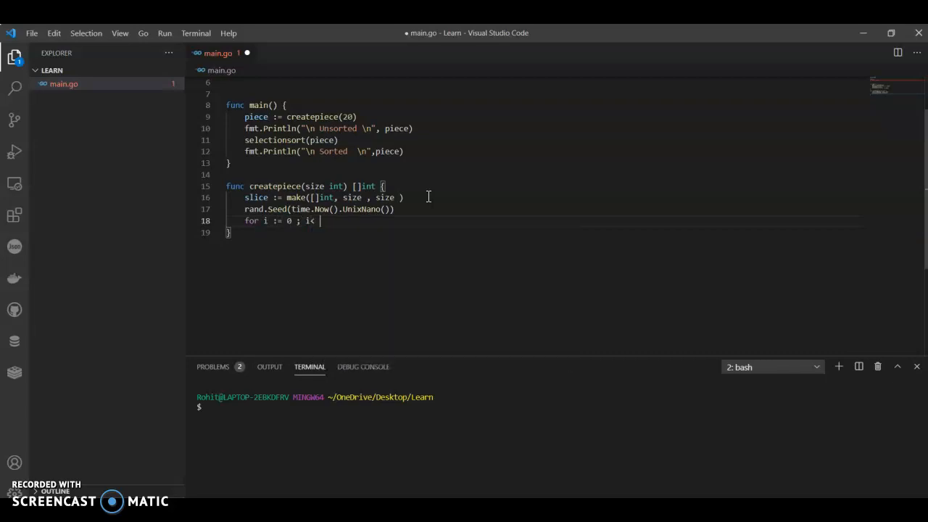
text(size)
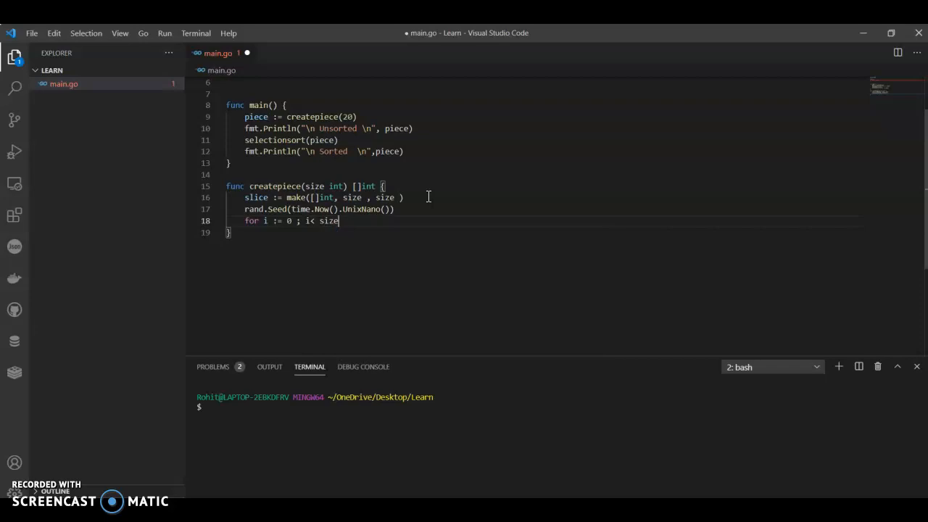
text(; i++)
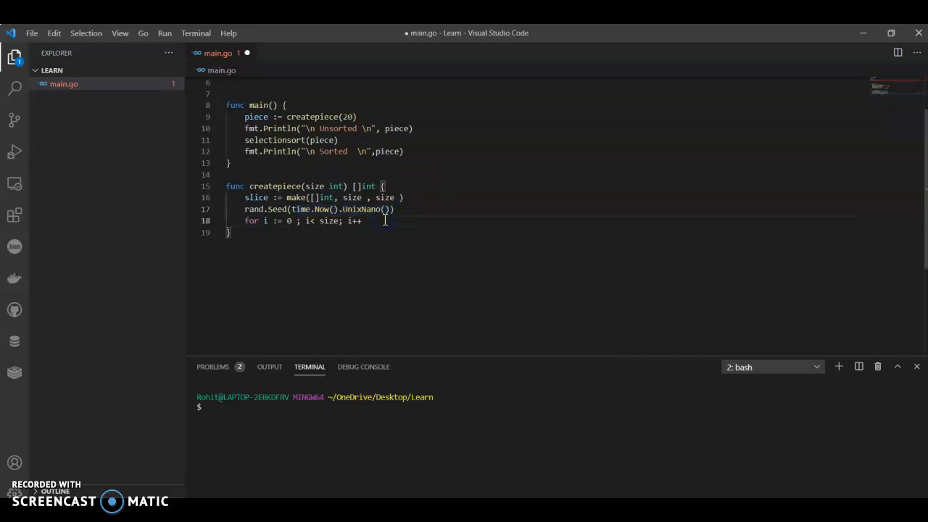
text({)
text(s)
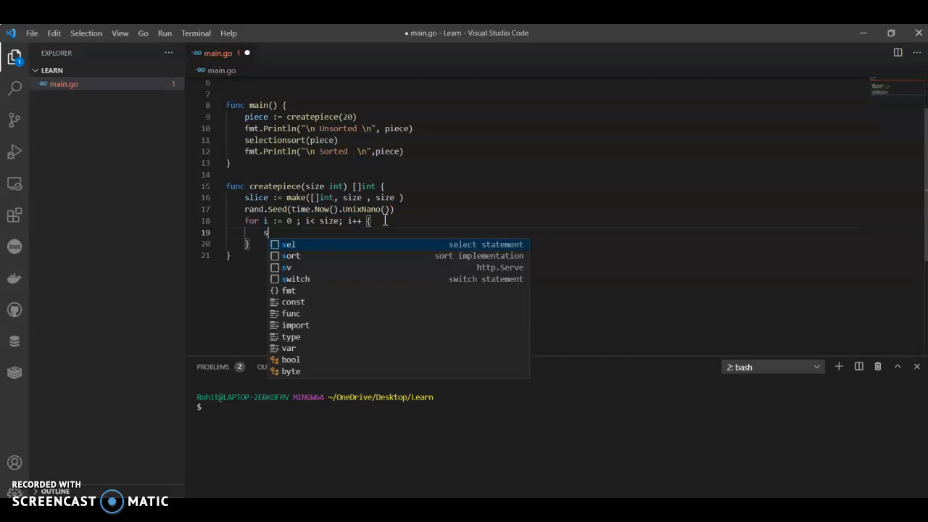
text(p)
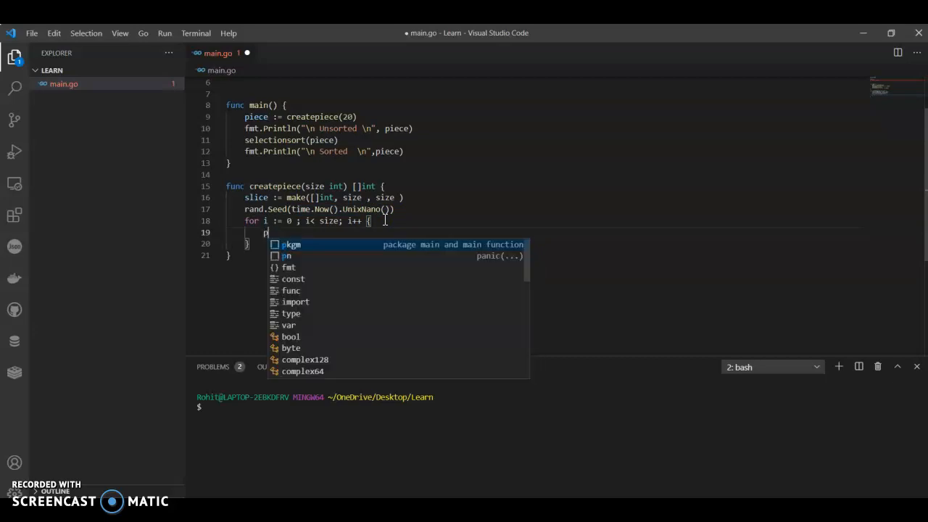
text(iece[)
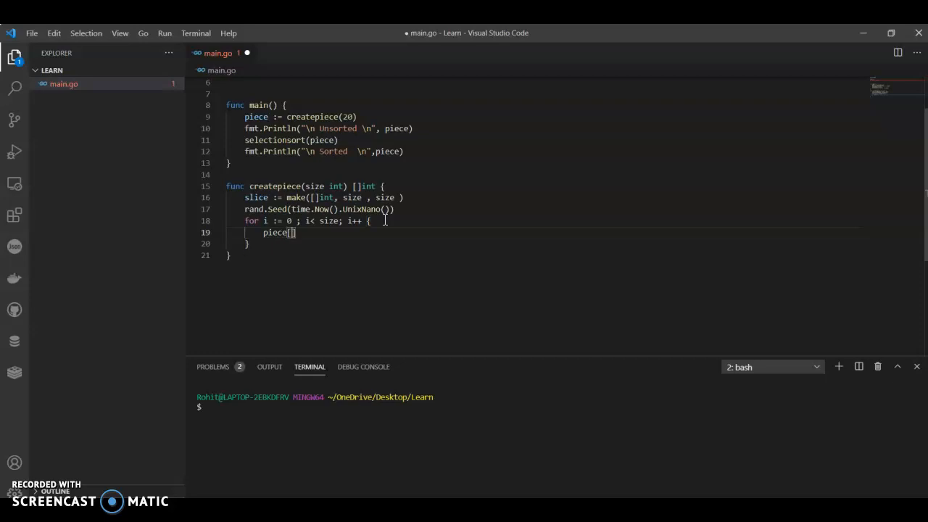
text(i)
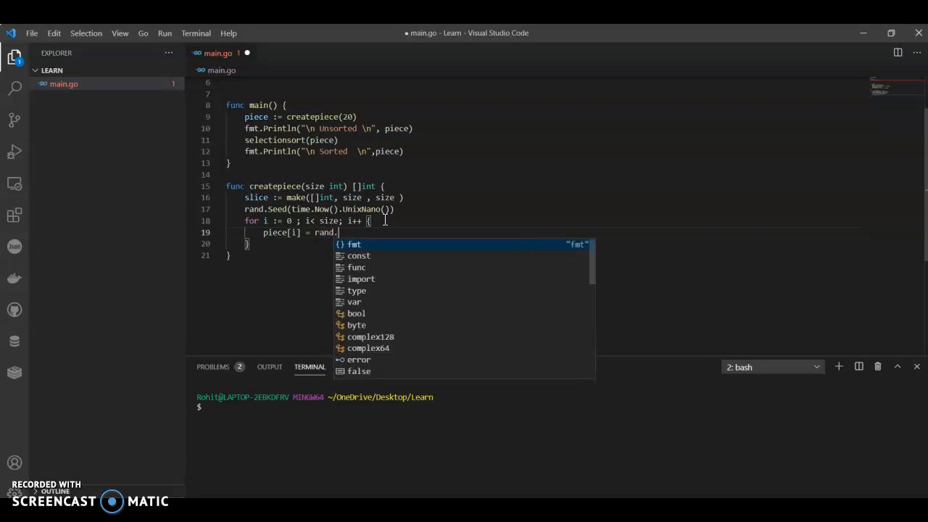
text(Intn()
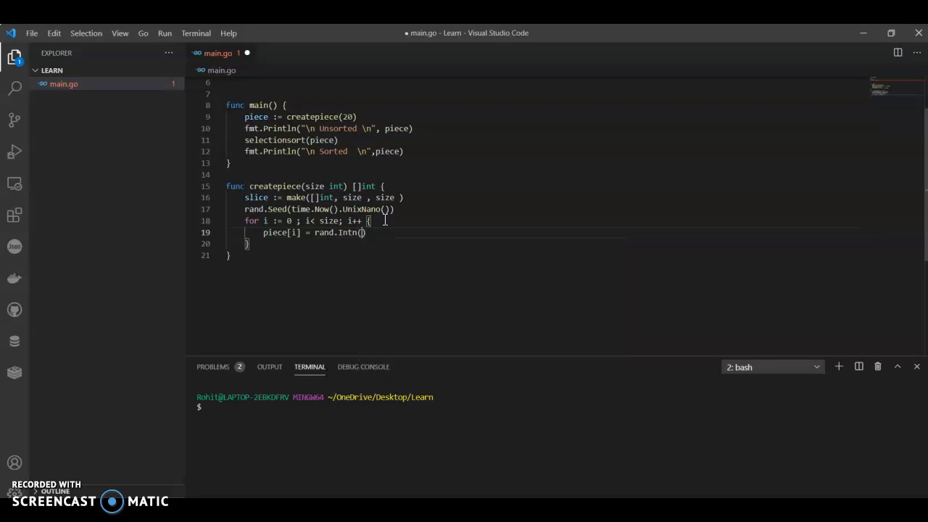
text(999)
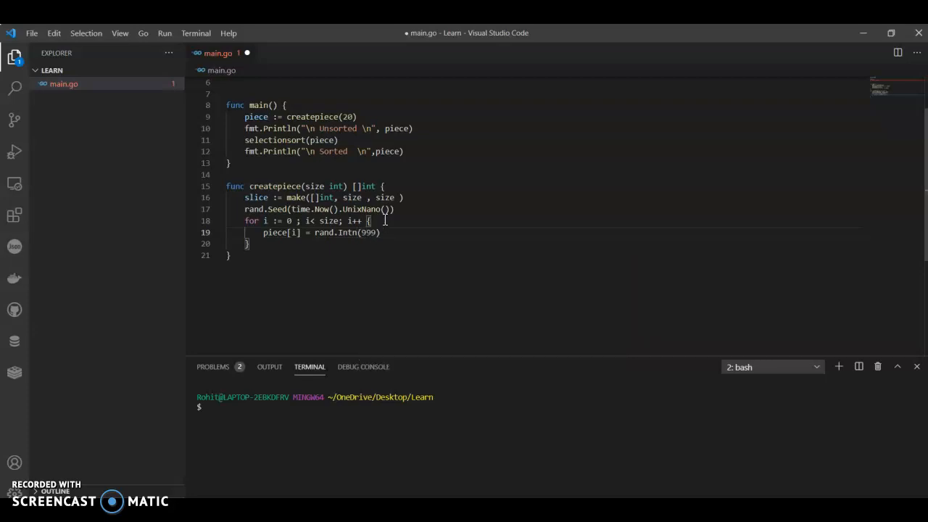
text(- rand)
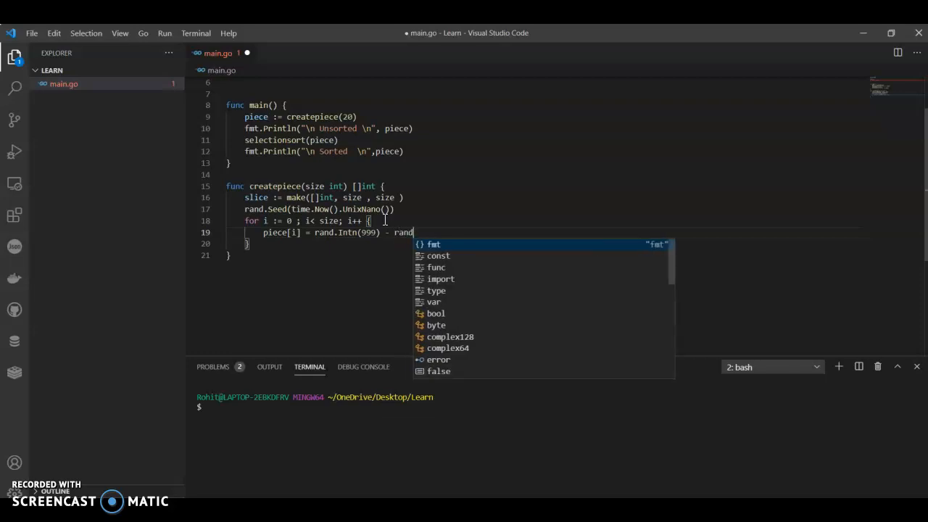
text(.Intn()
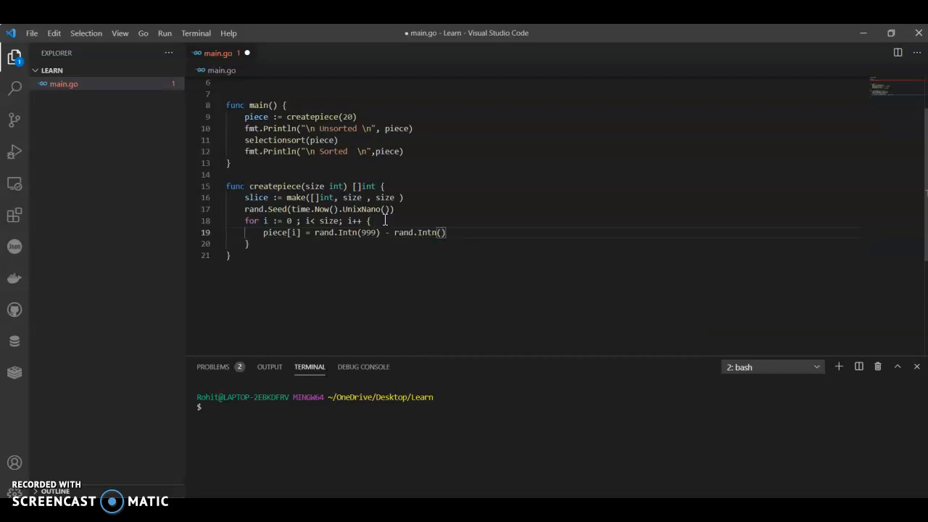
text(999)
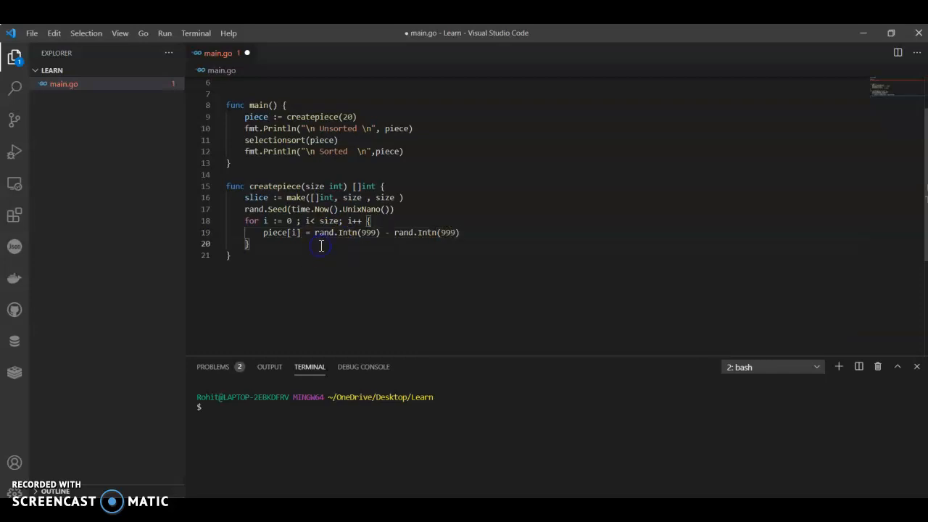
text(return piece)
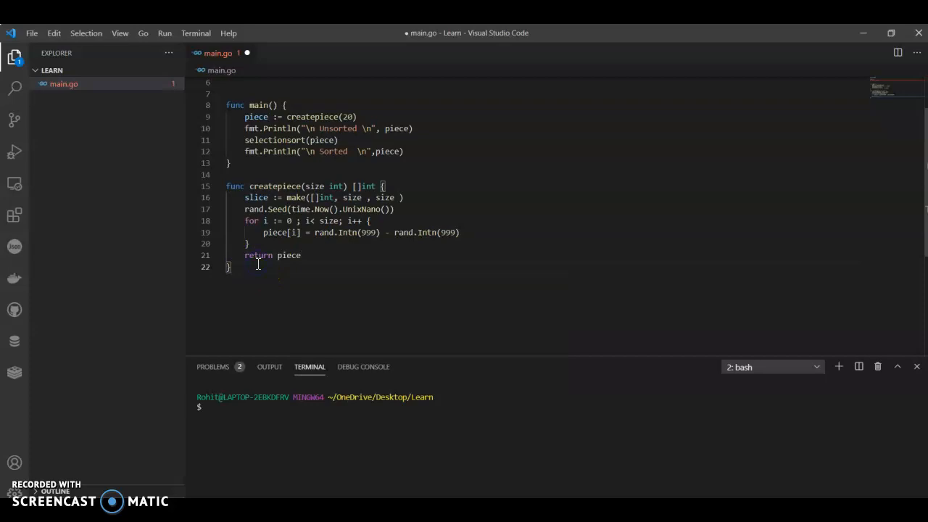
Declare selectionsort(items []int) with n from len(items) and an outer i loop
key(Enter)
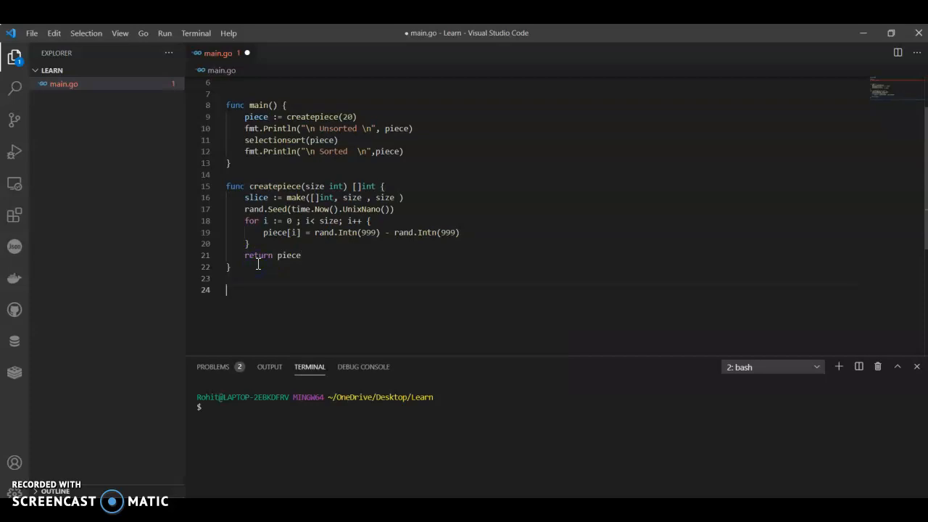
text(func)
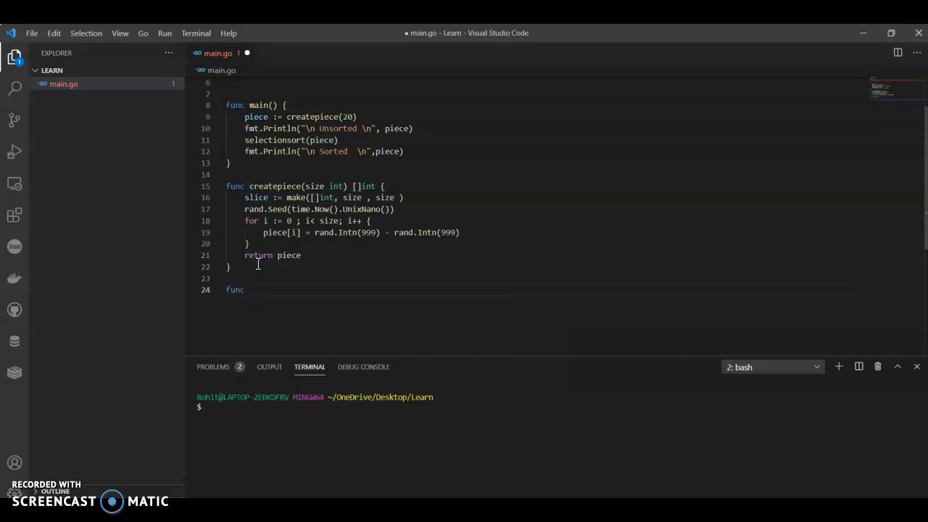
text(select)
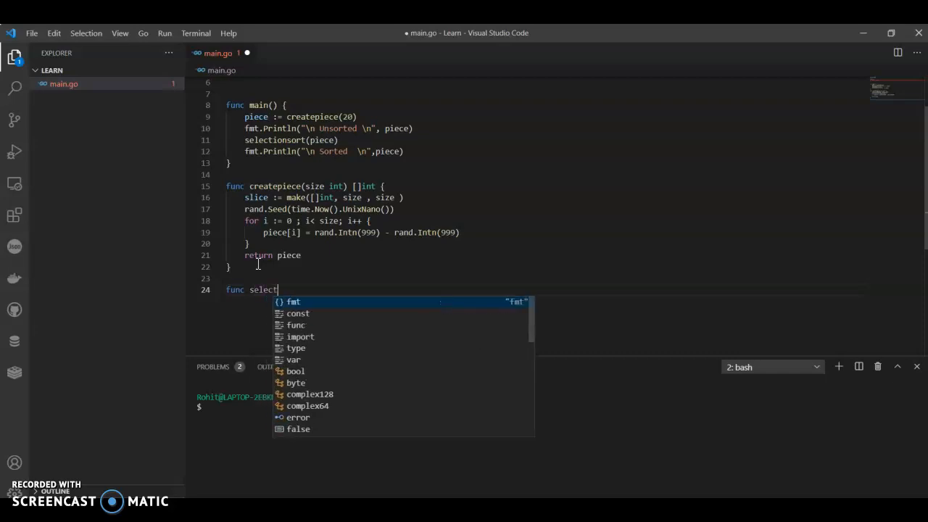
text(ionsort(items)
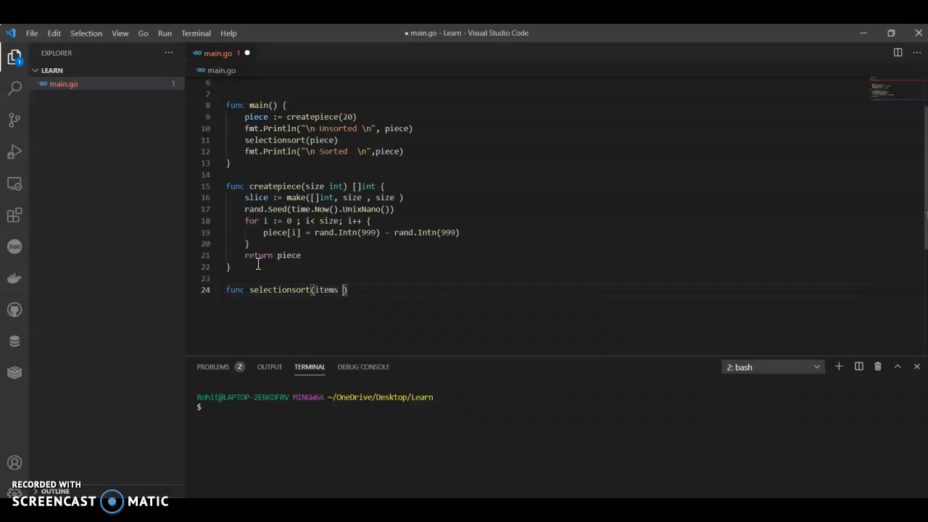
text([])
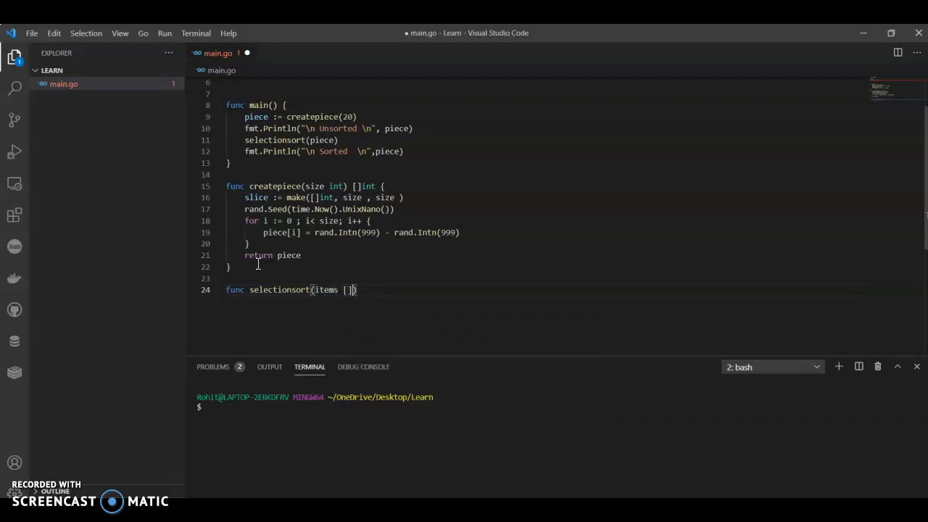
text(int)
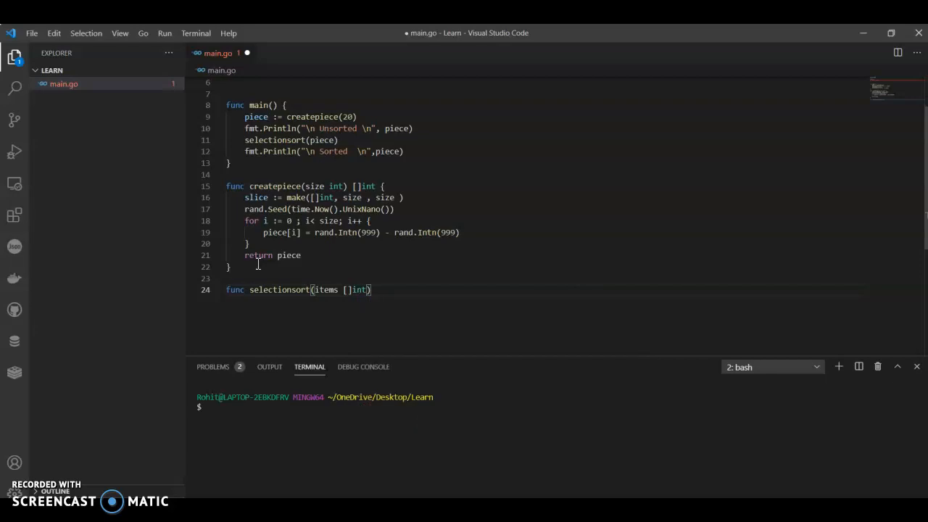
text({)
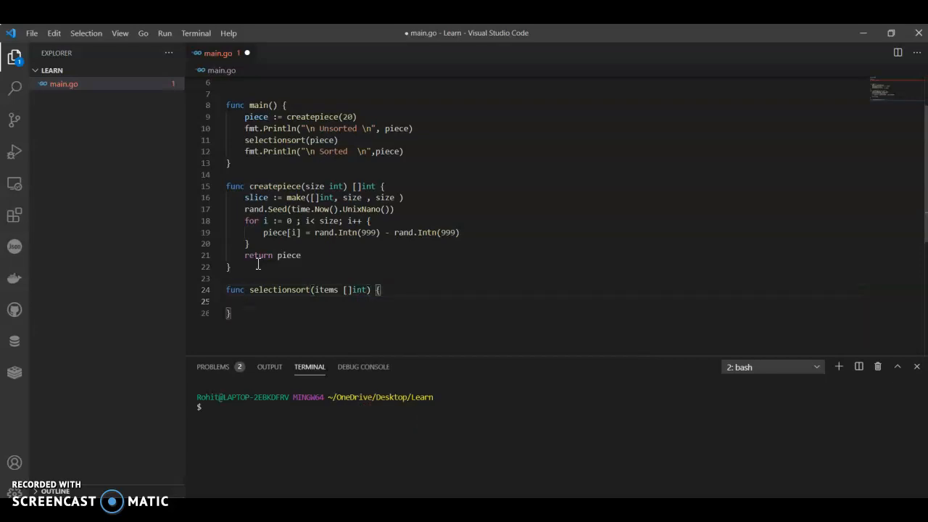
text(var n)
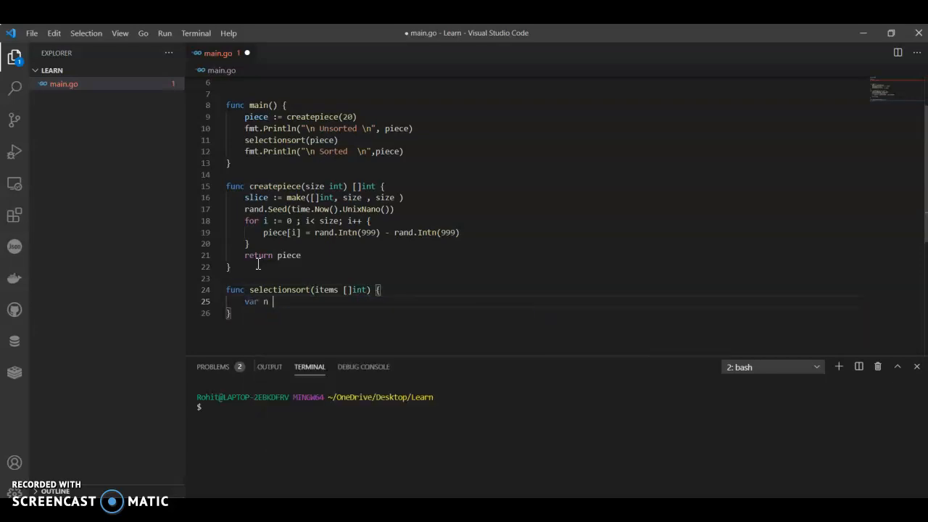
text(:=)
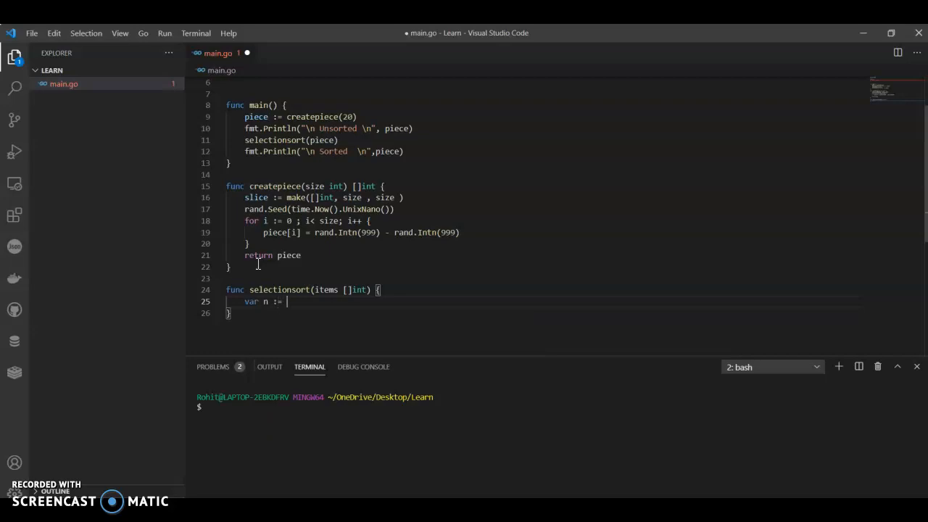
text(len(items)
text(for i)
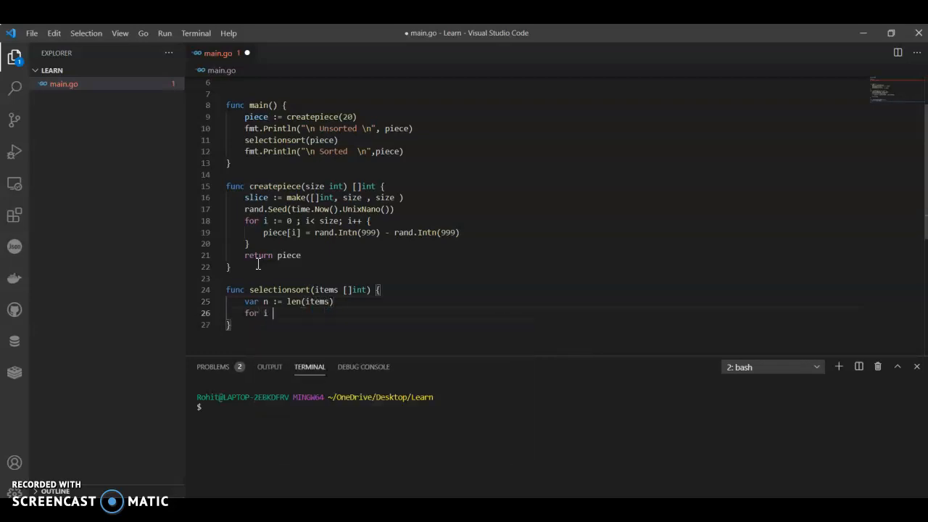
text(:= 0 ;)
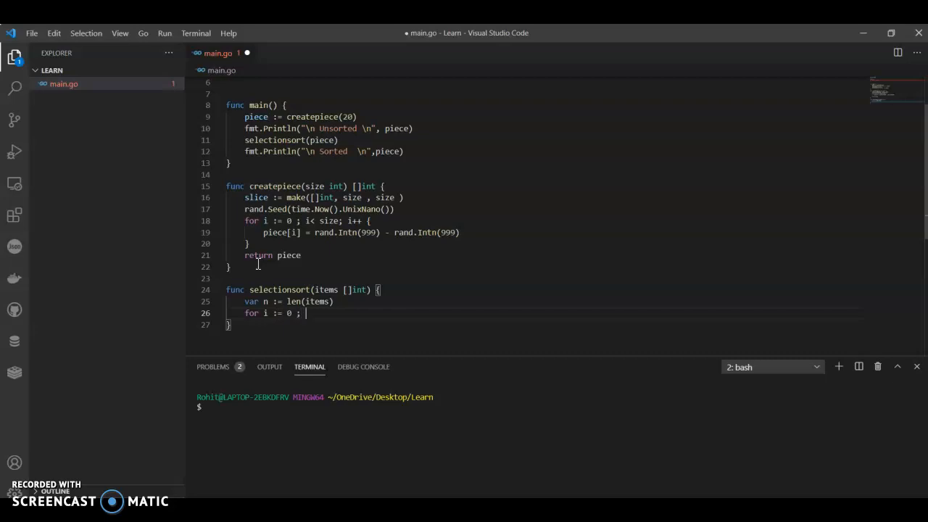
text(i <)
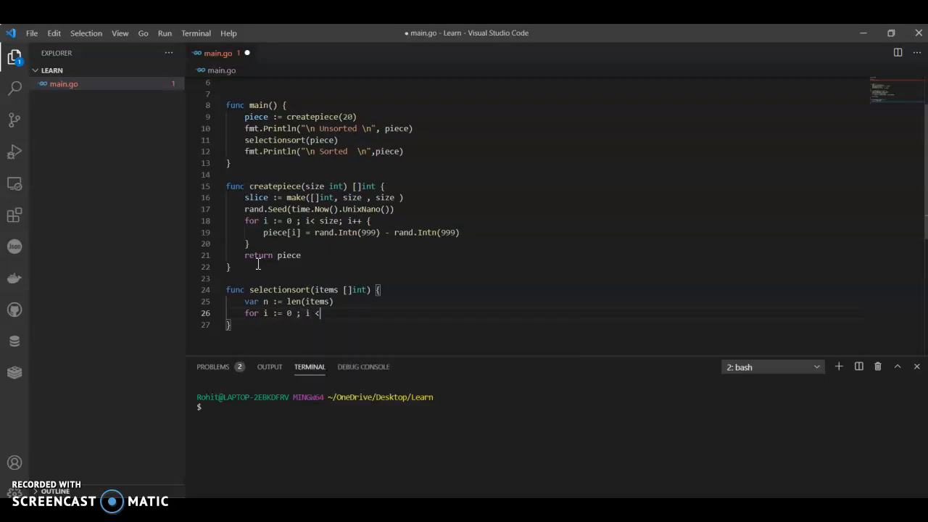
text(<n ; i++ {)
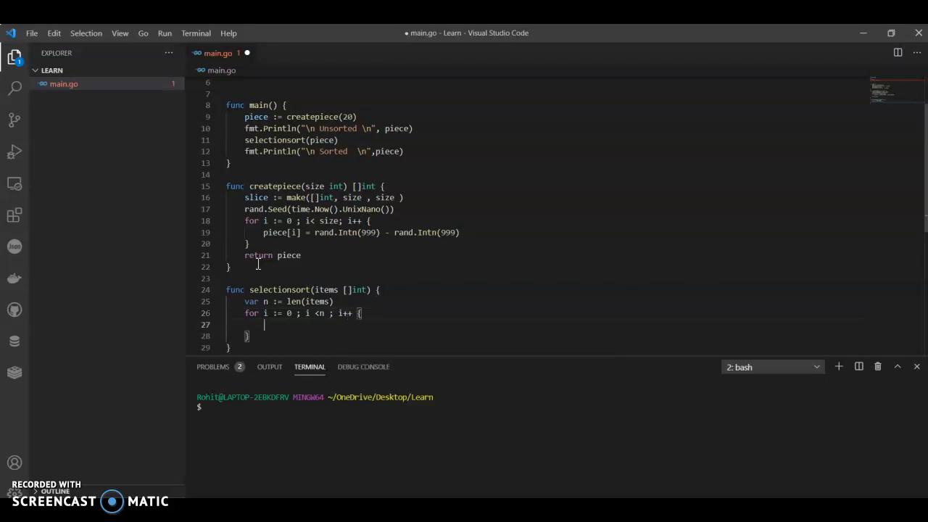
Set min = i, then loop j and set min = j when items[j] < items[min]
text(var m)
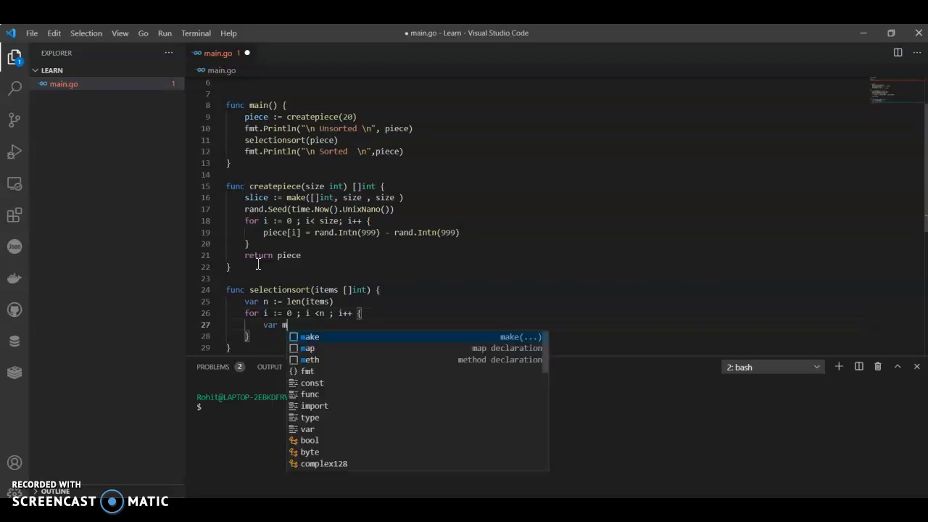
text(in :=)
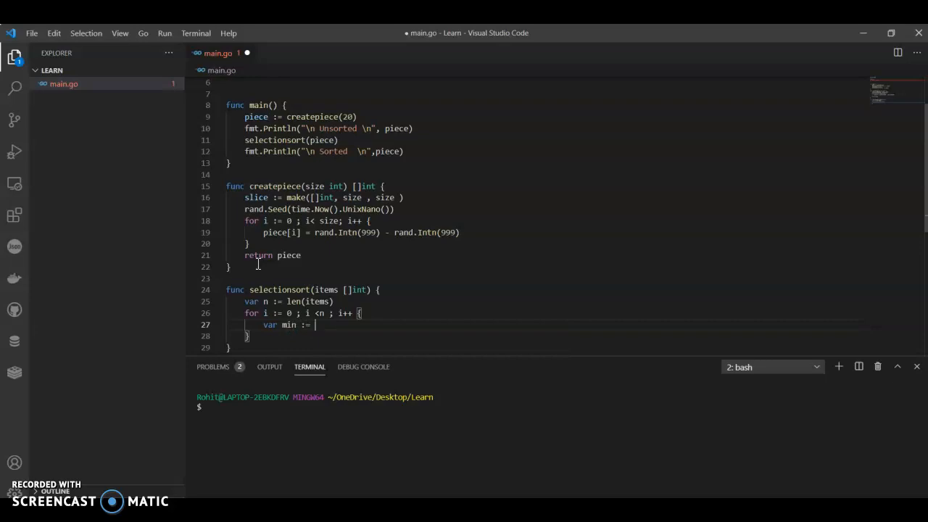
key(Backspace)
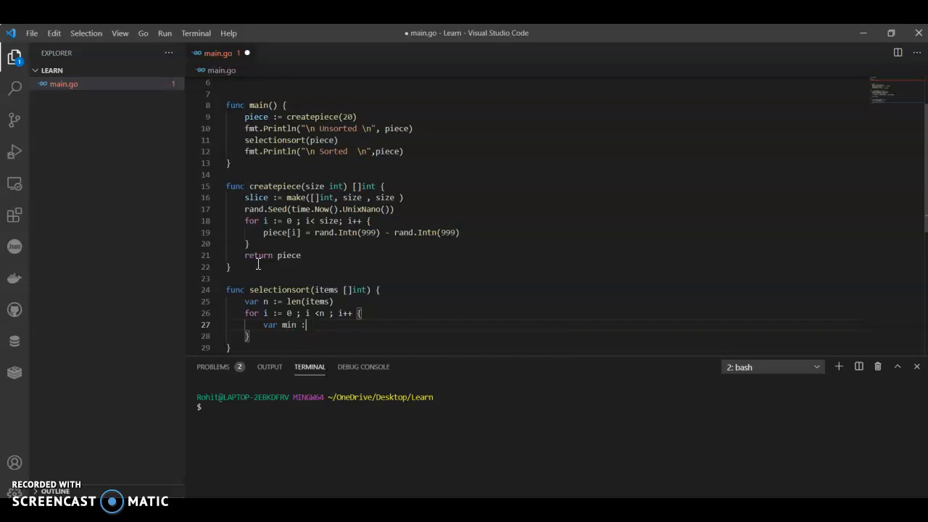
text(= 1)
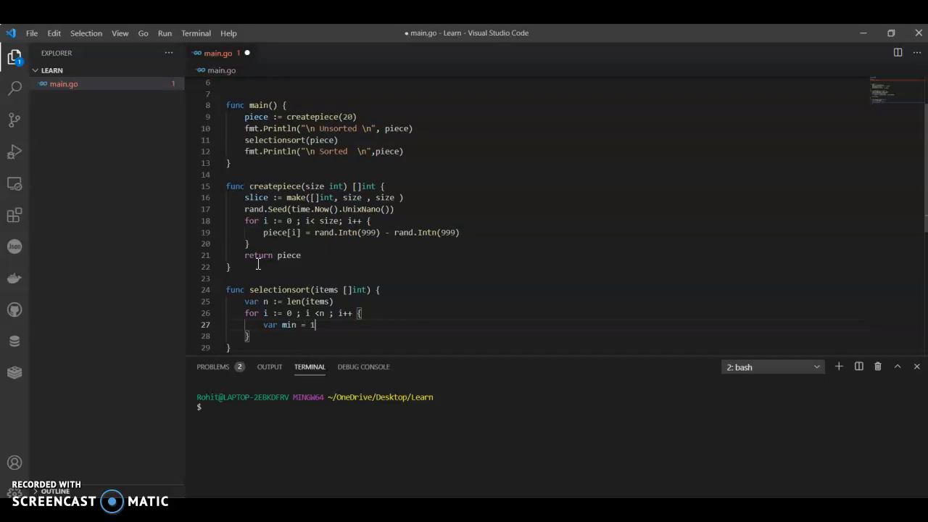
text(i)
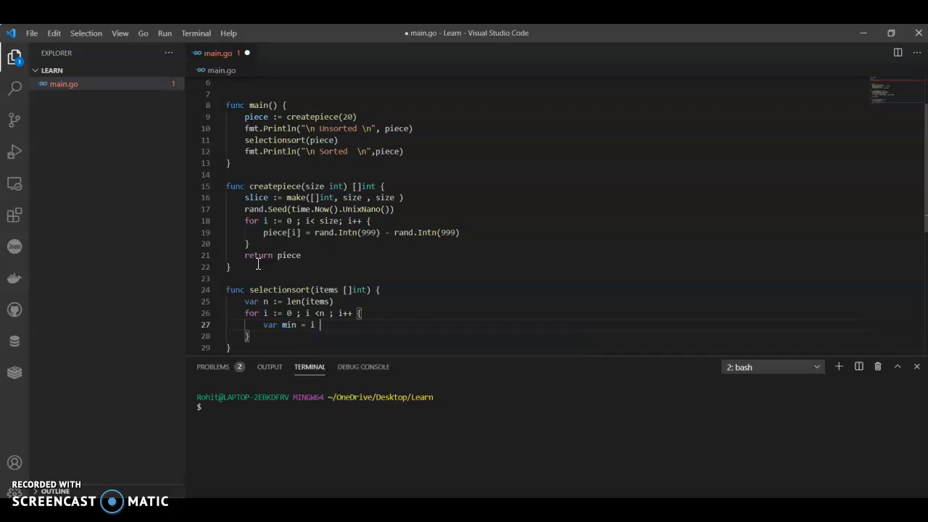
text(for j := i;)
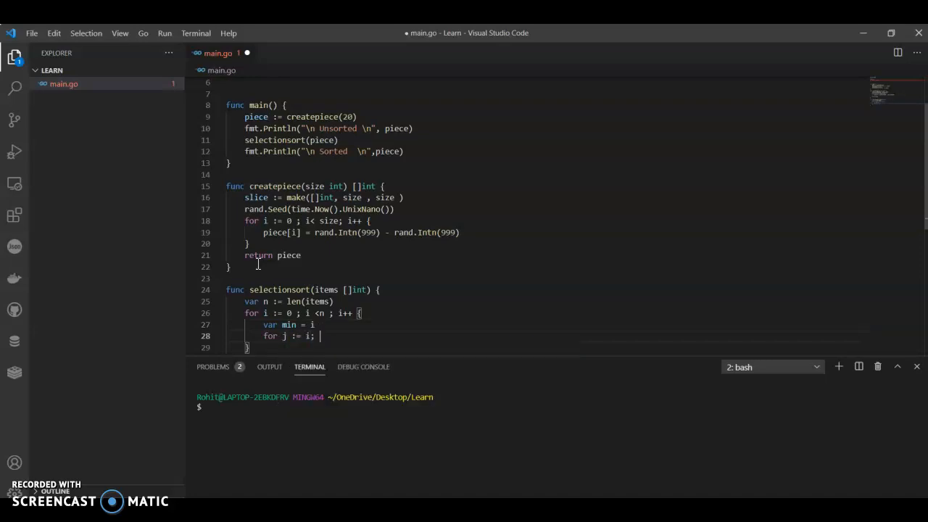
text(<n ;)
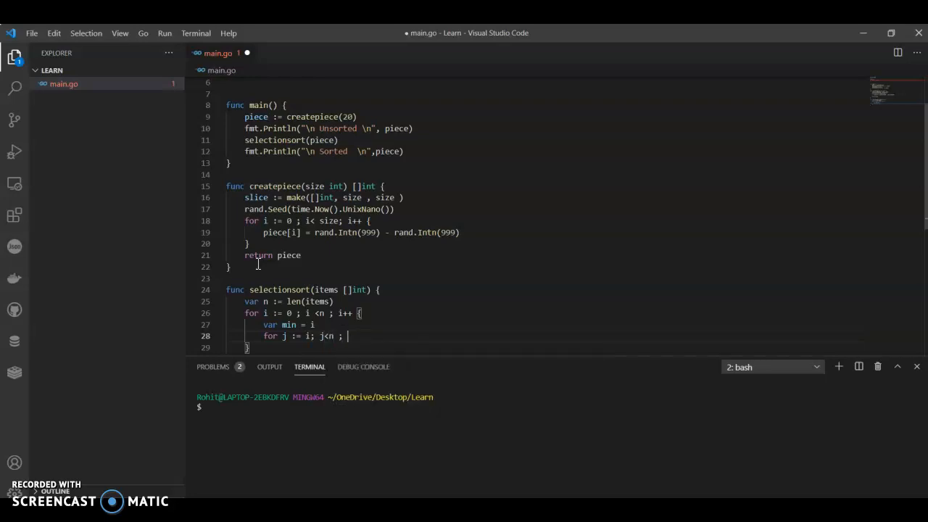
text(j++ {)
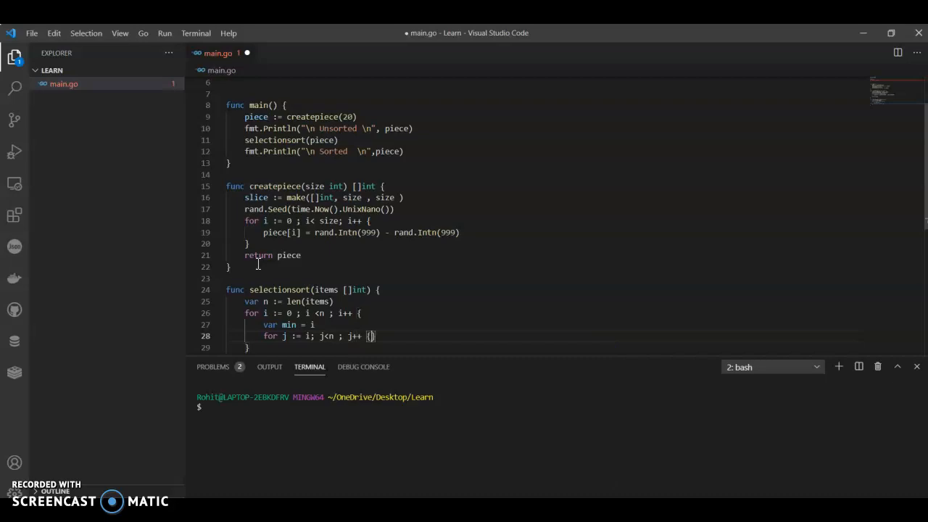
text(if)
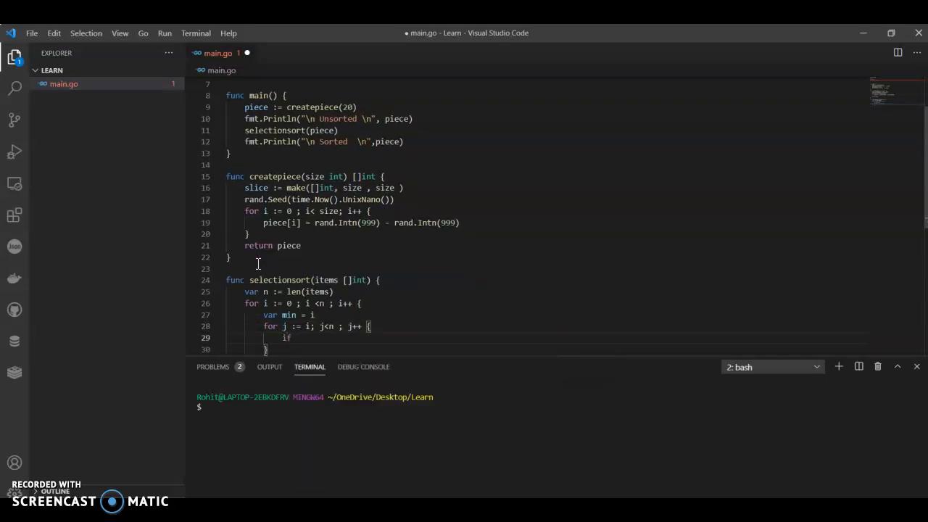
text(items[j)
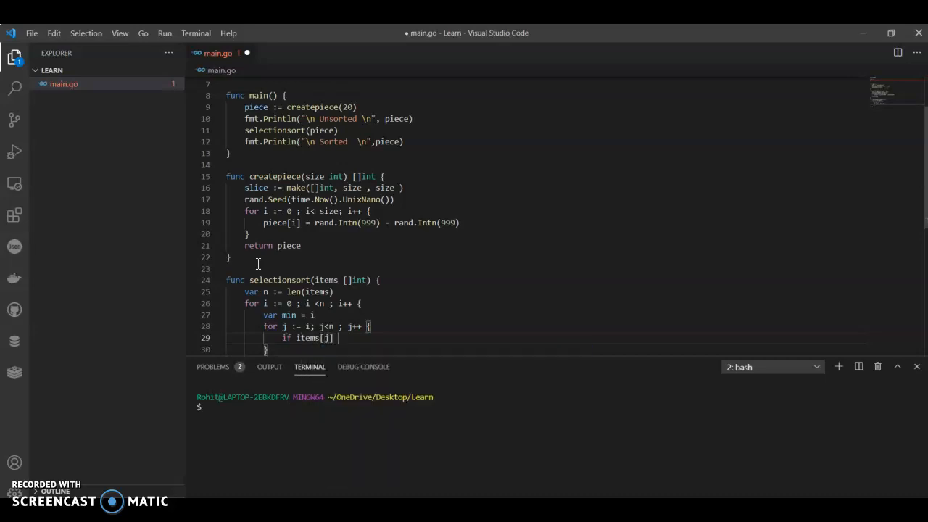
text(<)
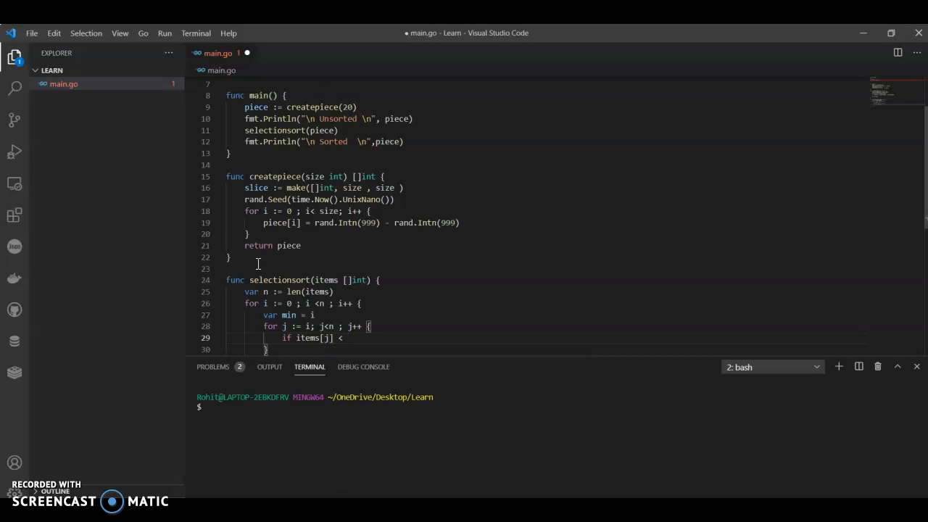
text(items[])
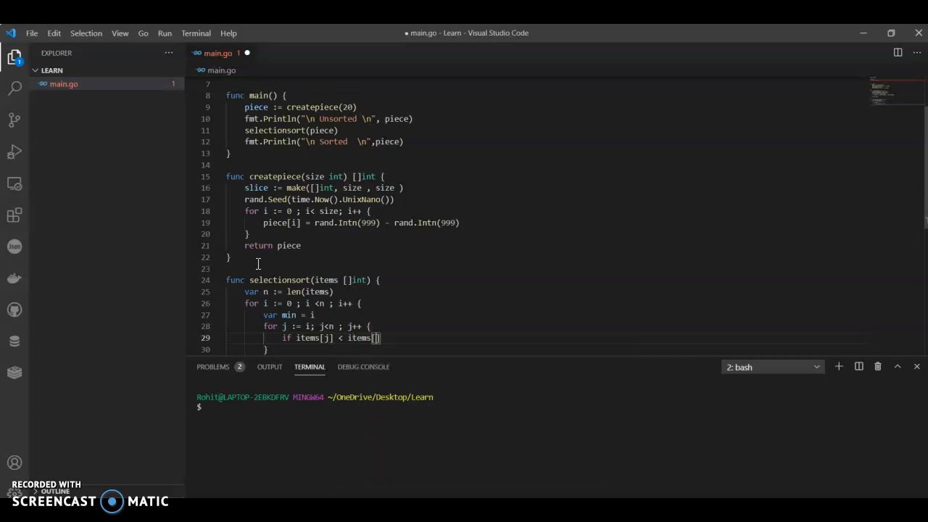
text(min)
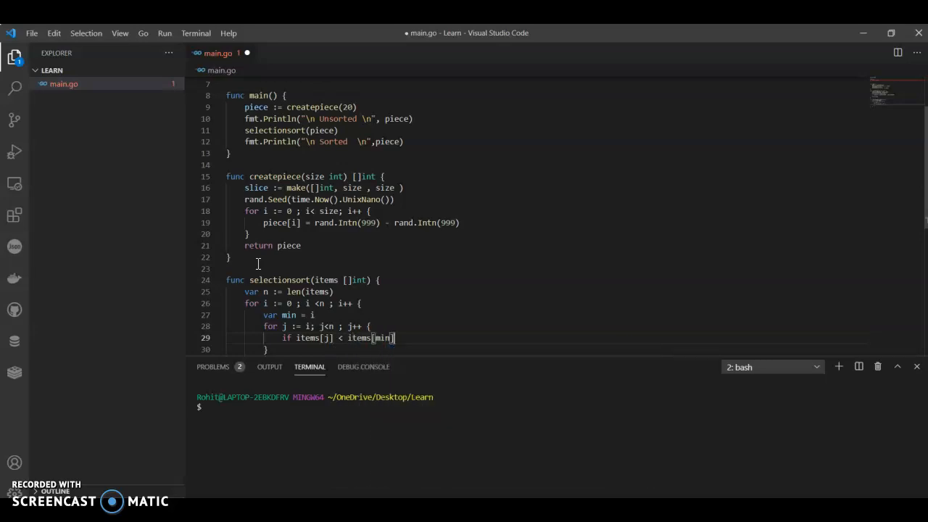
text(min =)
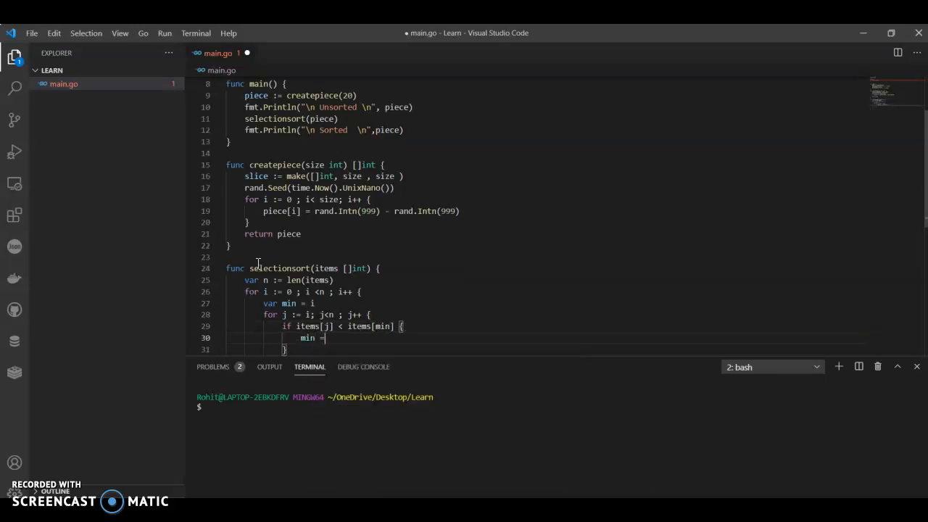
text(j)
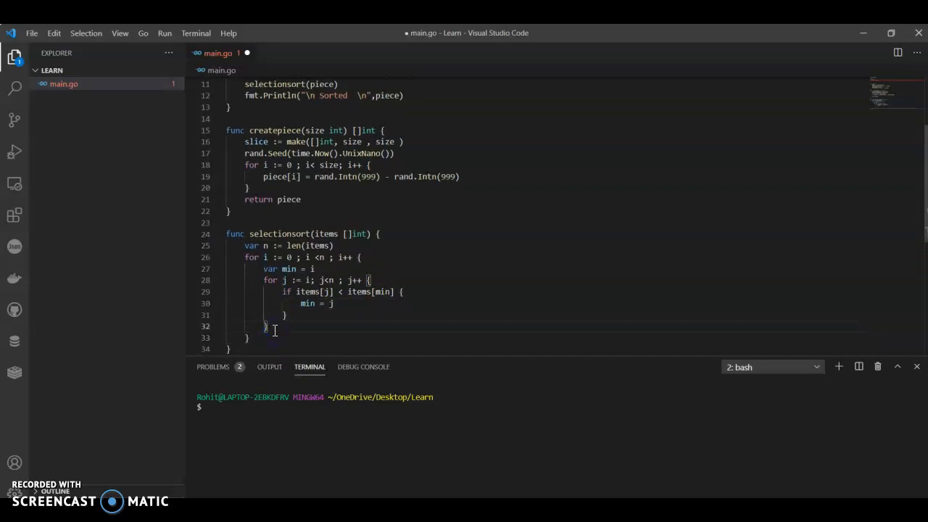
Swap items[i] and items[min] after the inner loop and save main.go
text(item)
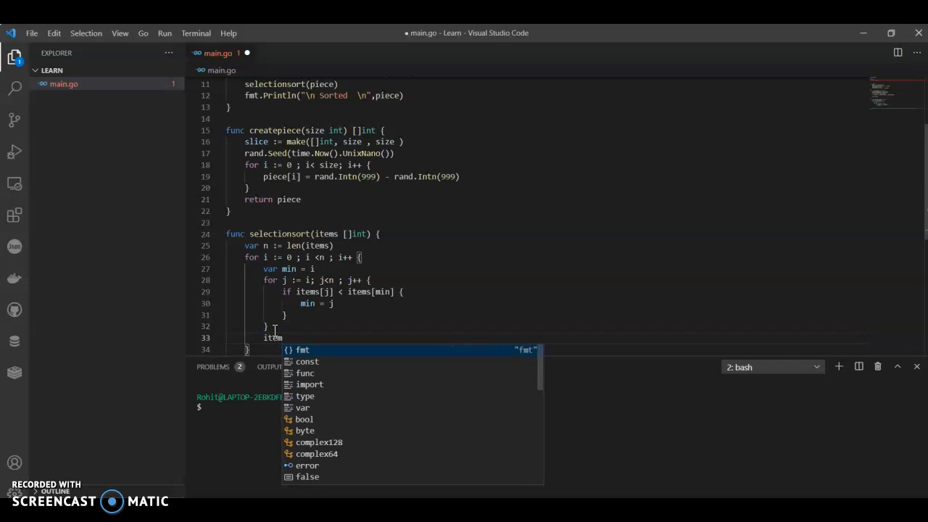
text([i] ,)
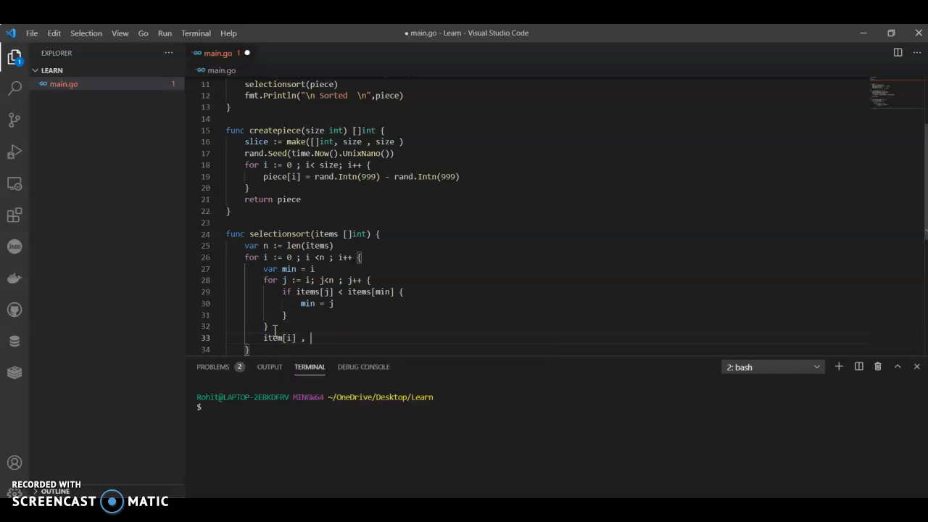
text(items[min] = items[)
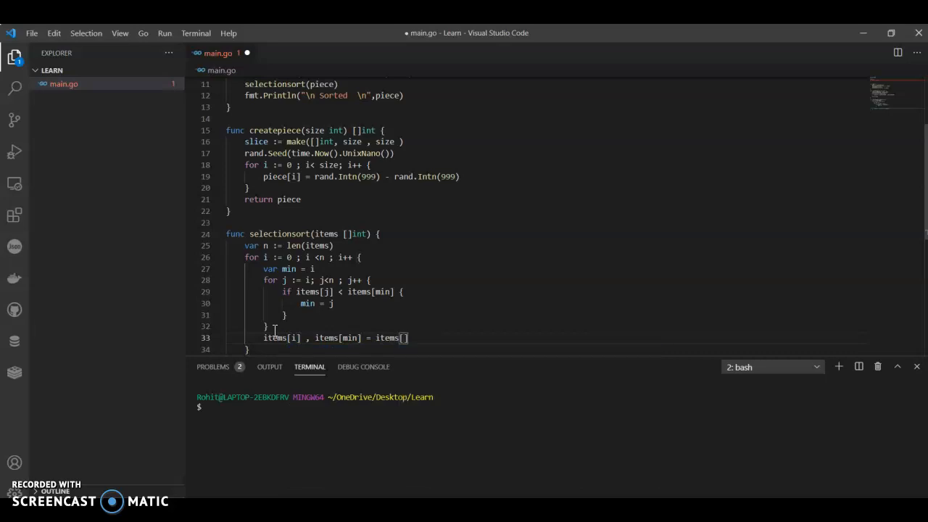
text(min],)
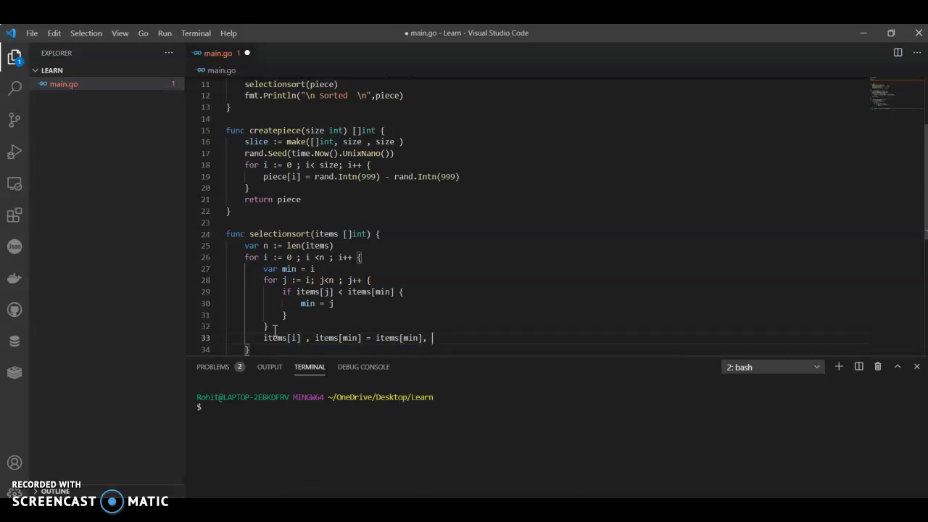
text(items[i])
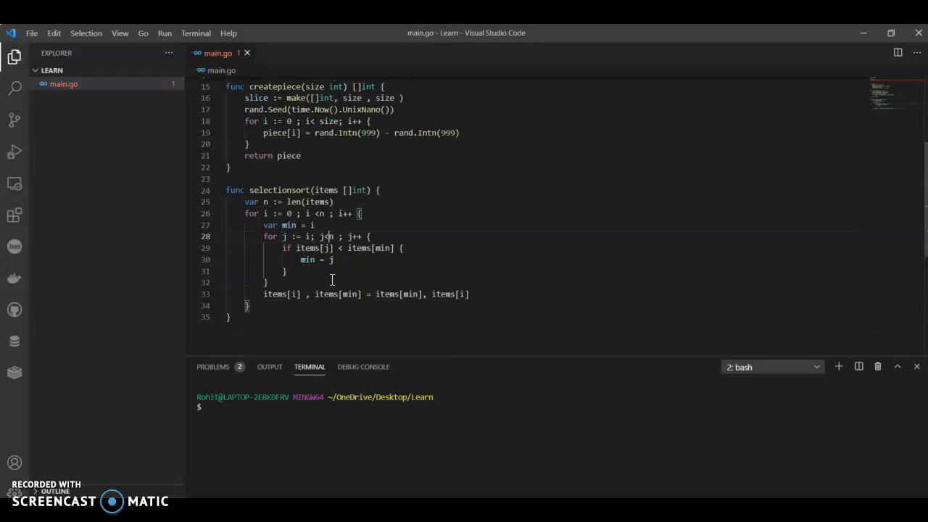
scroll(up, 3)
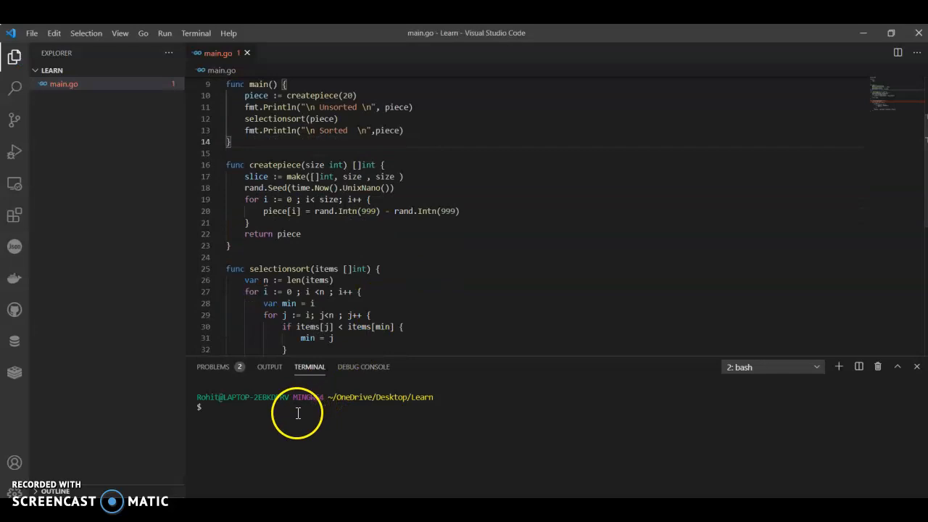
Run go run main.go and inspect the line 26 syntax error
text(go r)
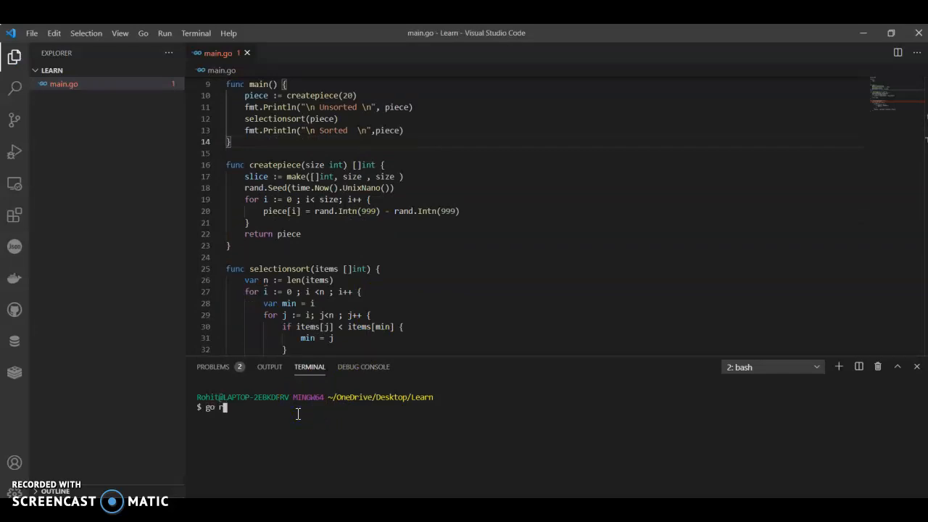
text(un main.g)
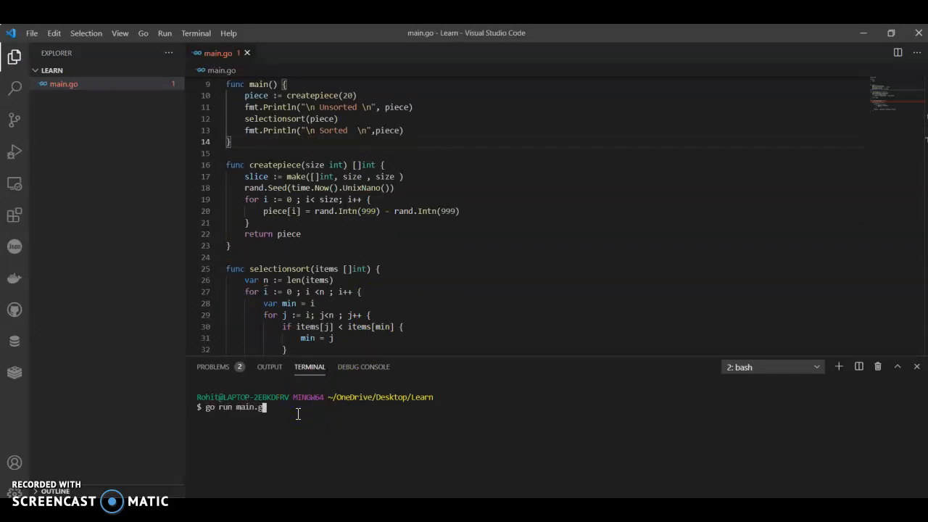
key(Return)
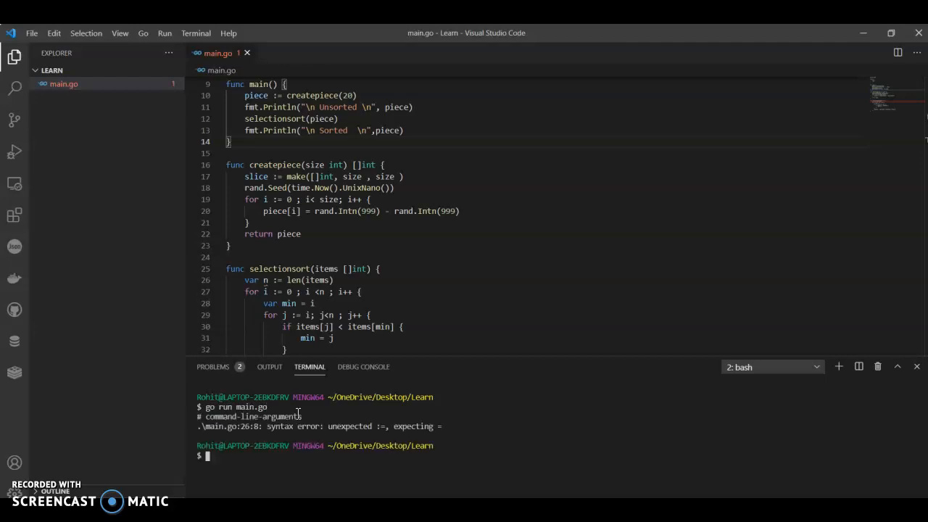
scroll(up, 3)
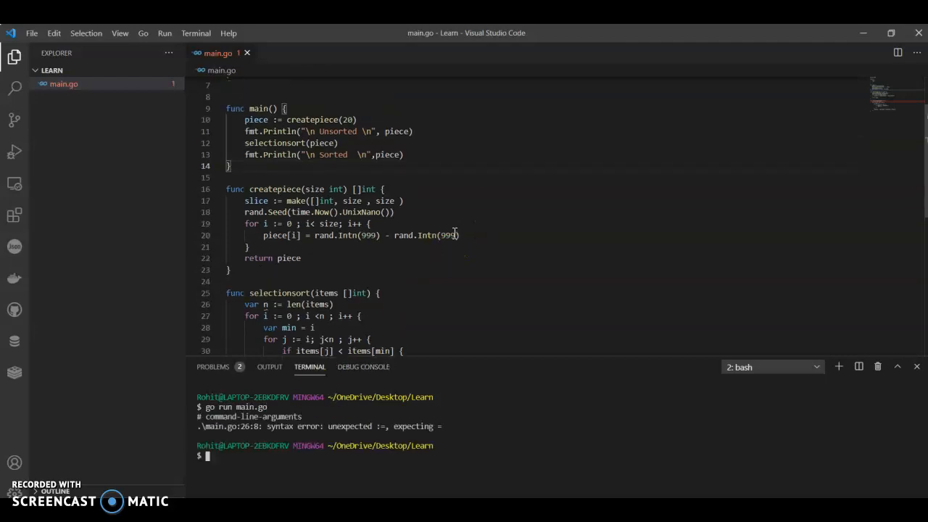
scroll(down, 3)
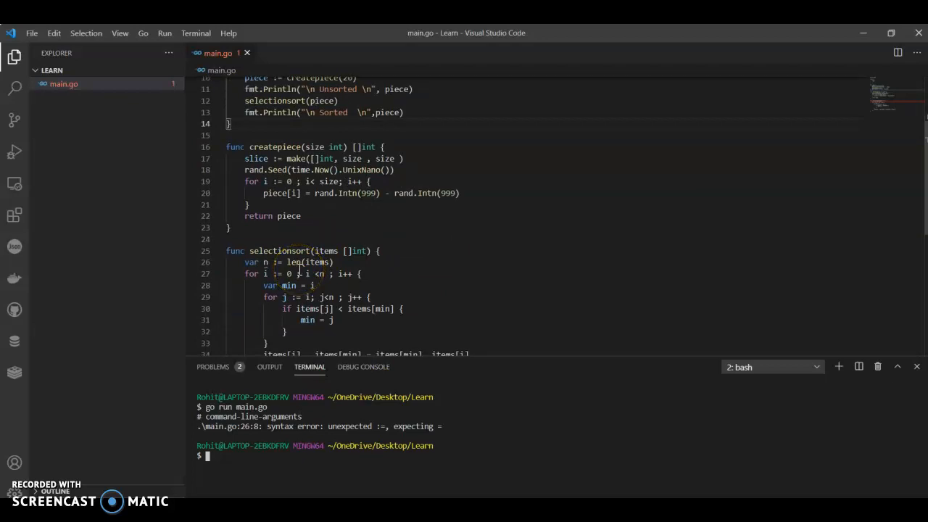
scroll(up, 3)
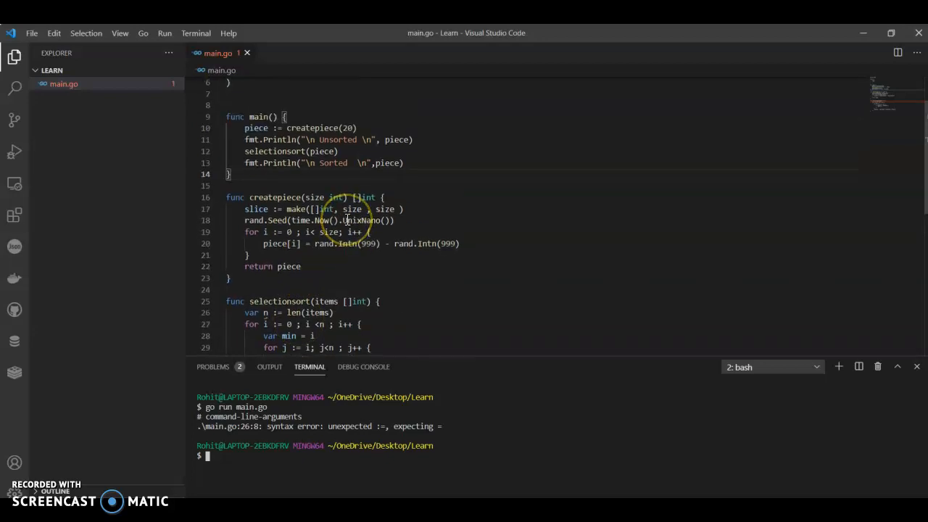
scroll(down, 3)
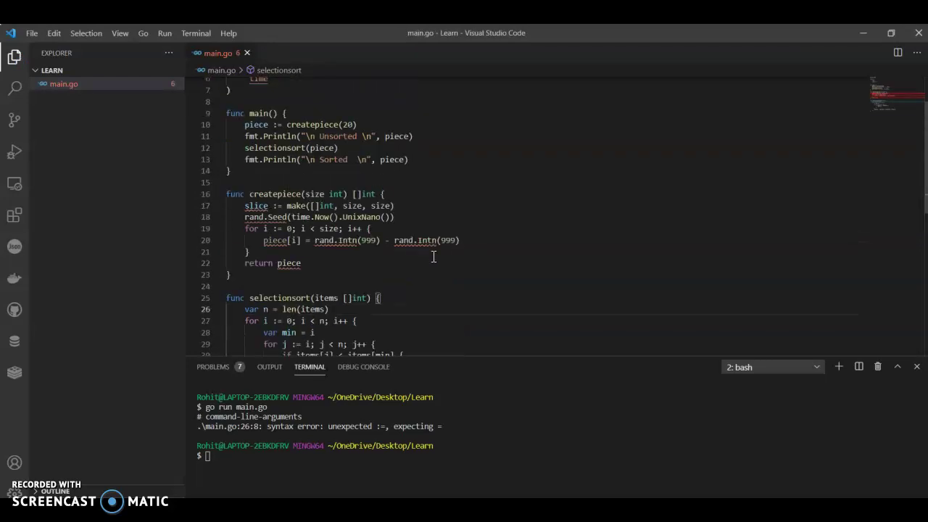
Rerun main.go and review the undefined piece errors on lines 20 and 22
right_click(374, 208)
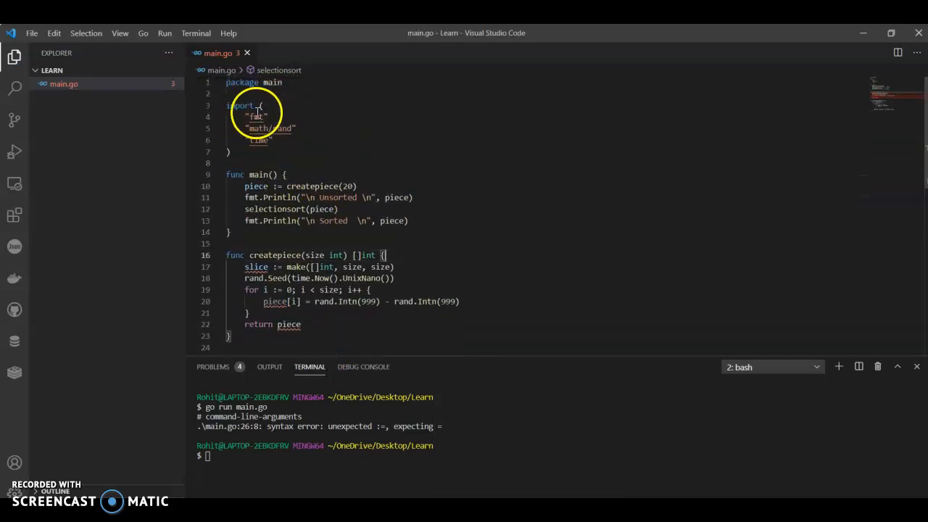
scroll(down, 3)
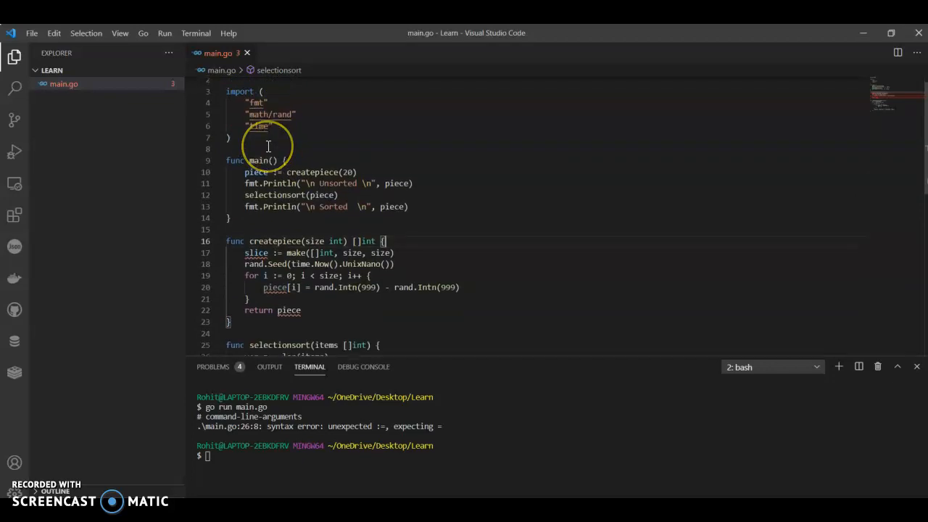
scroll(down, 3)
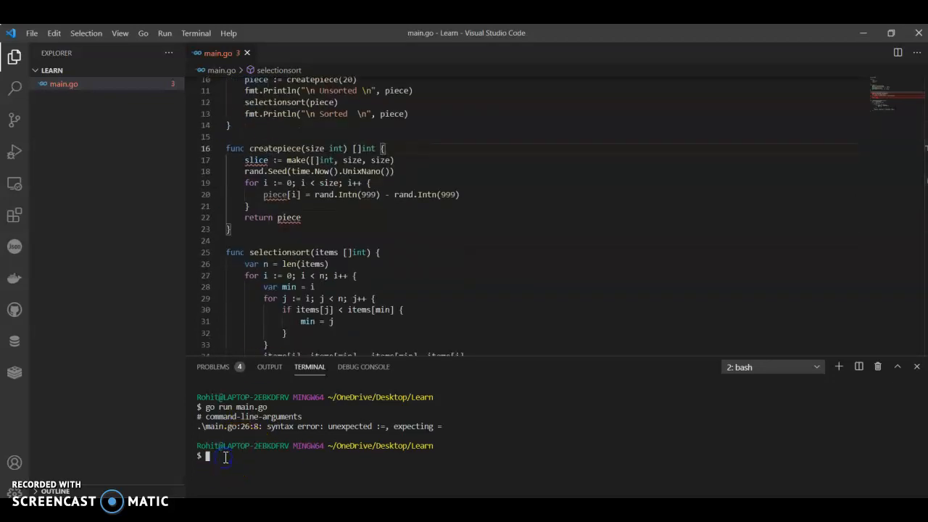
text(go run main)
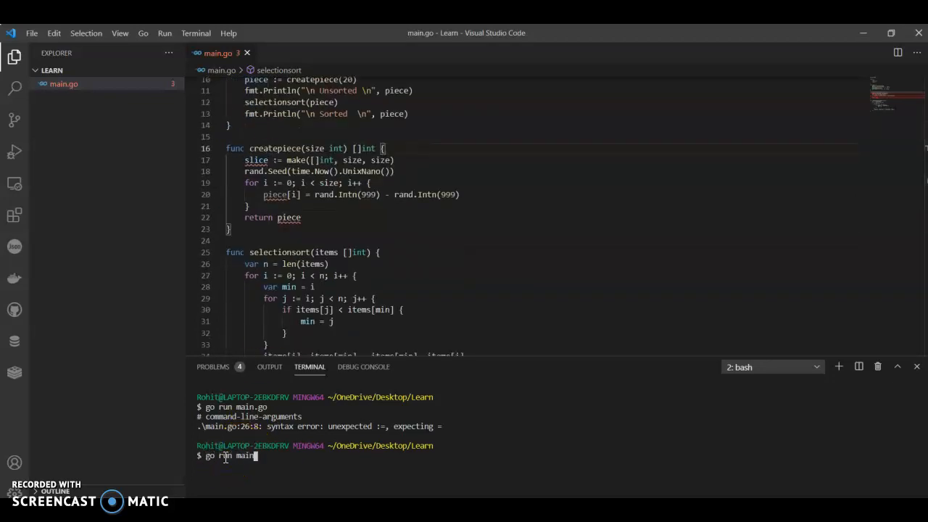
key(Return)
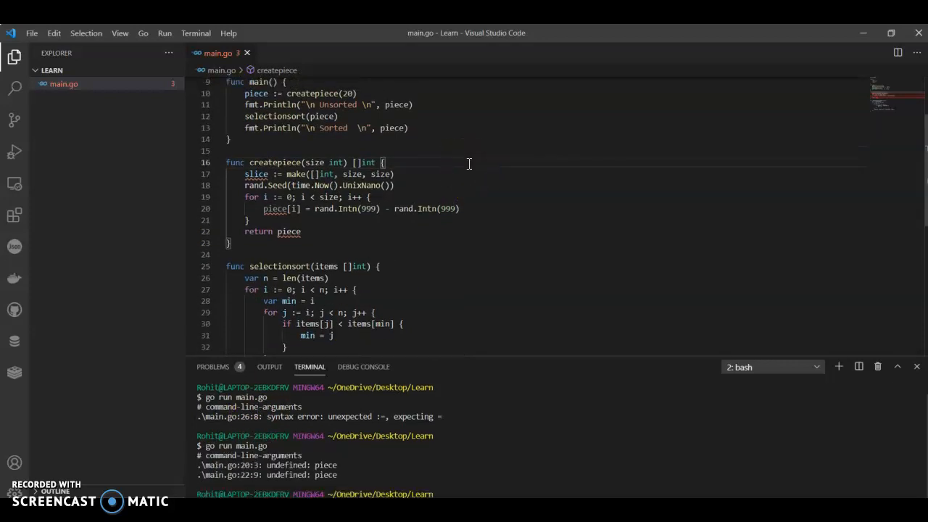
scroll(up, 3)
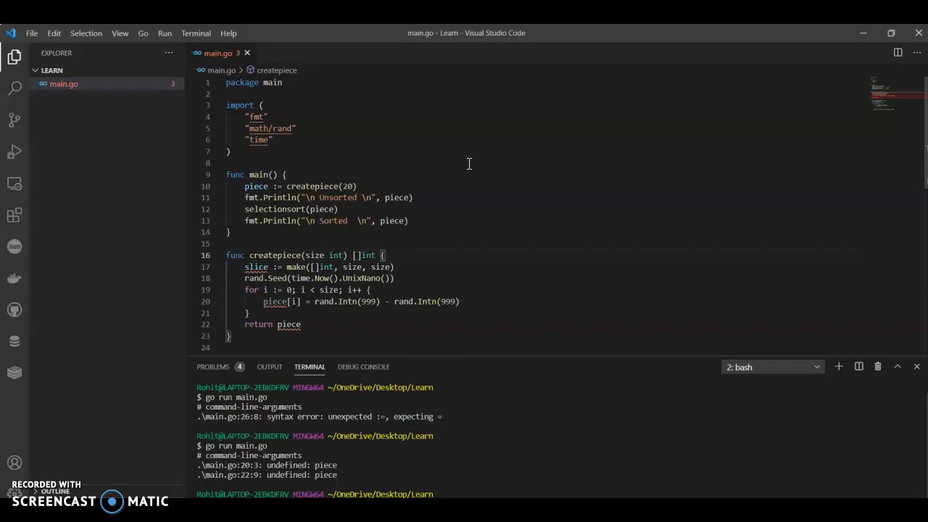
scroll(down, 3)
text(pie)
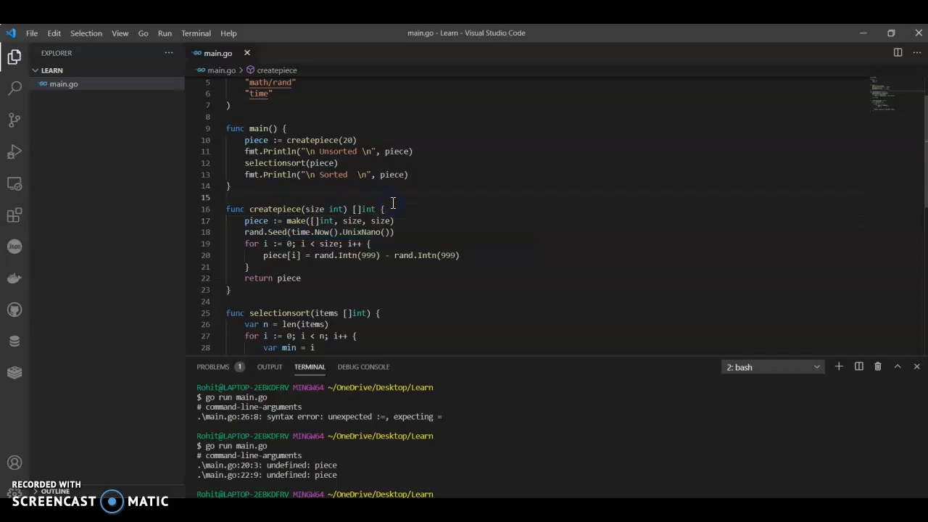
Switch the terminal back to bash and run main.go, printing unsorted and sorted integers
scroll(down, 3)
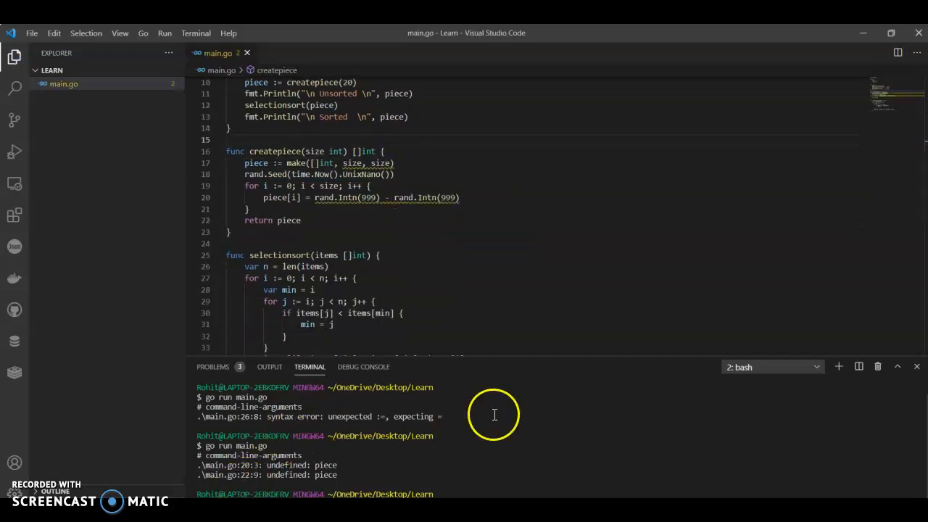
click(815, 366)
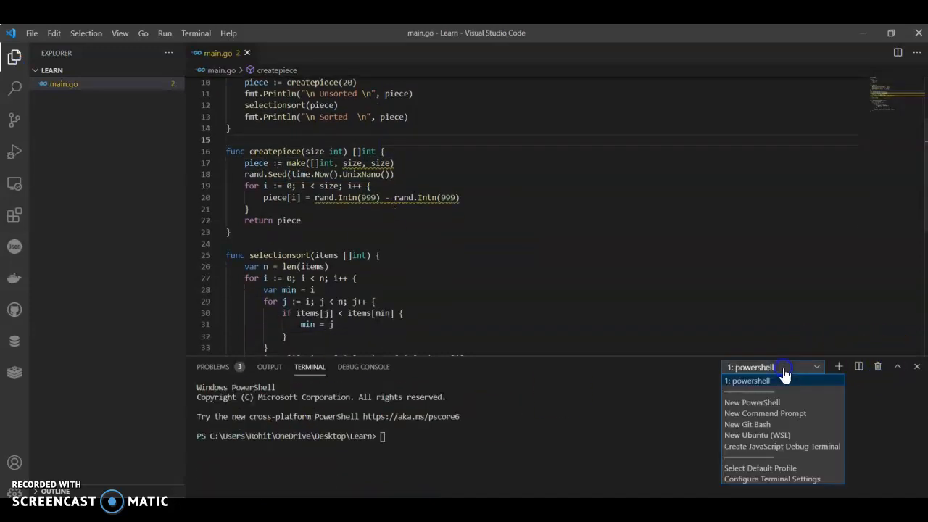
click(748, 424)
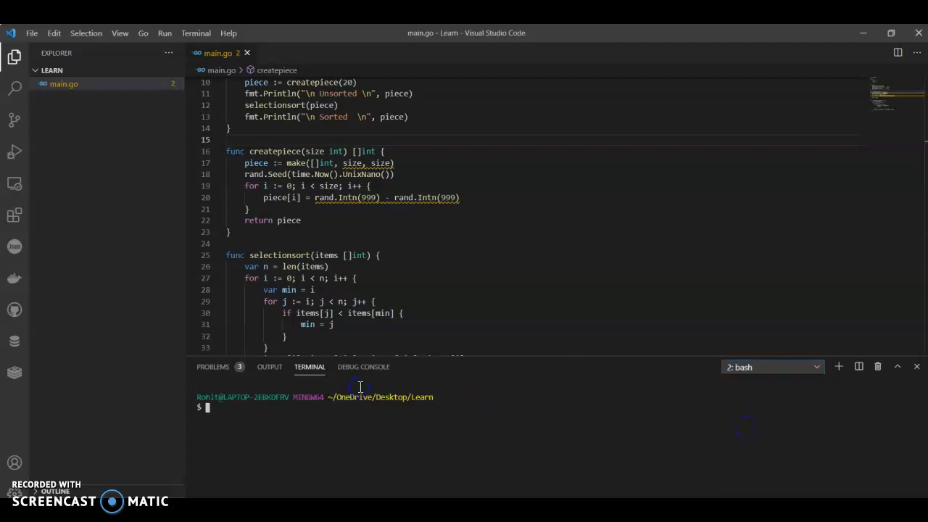
text(go run main.go)
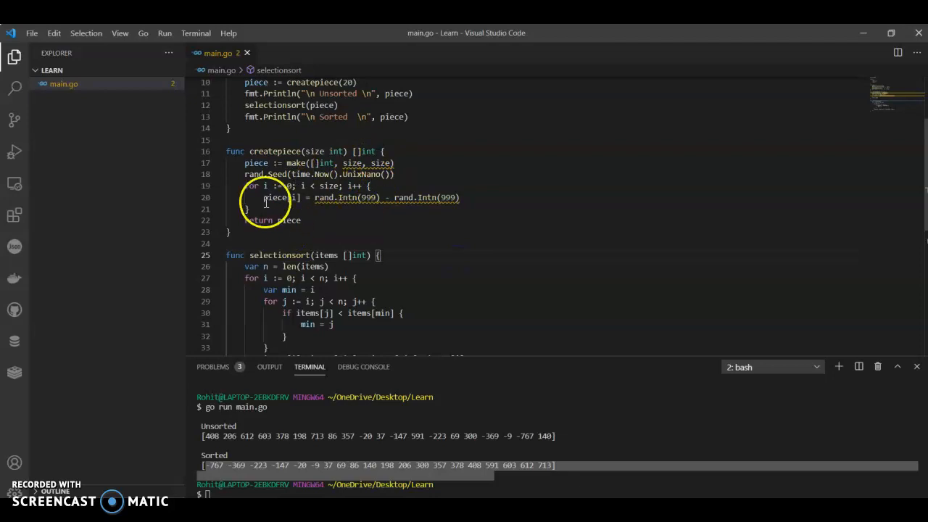
mouse_move(375, 202)
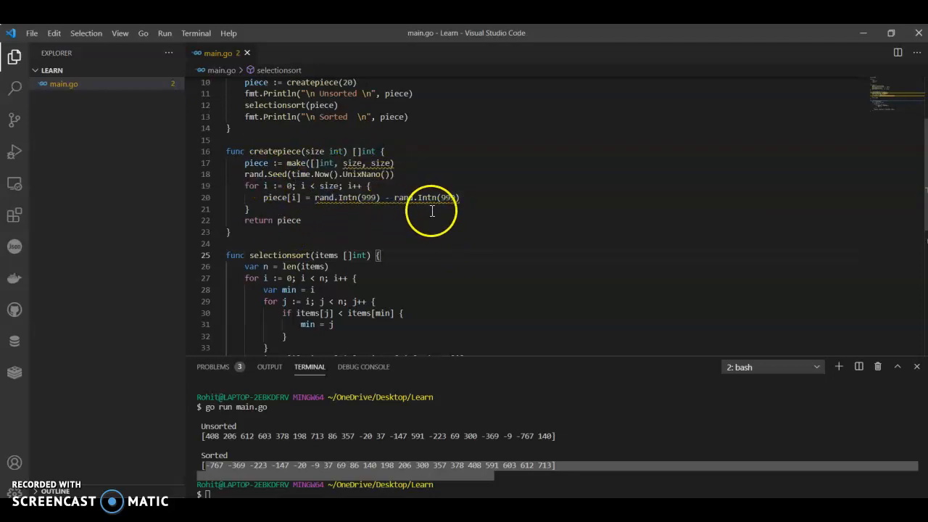
scroll(up, 3)
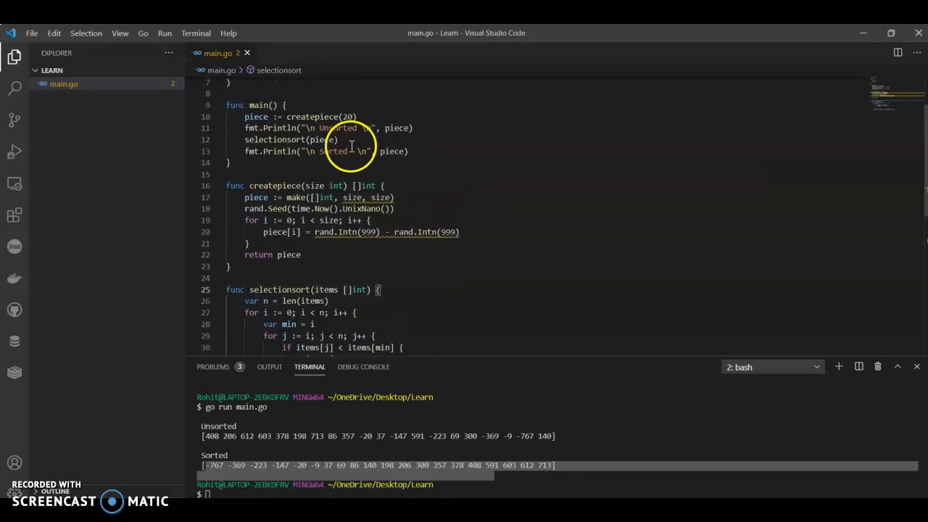
scroll(down, 3)
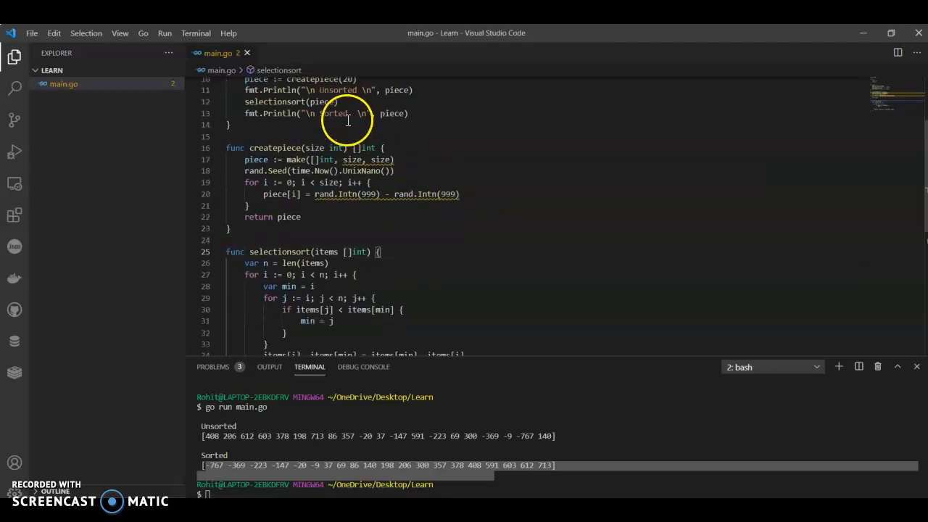
scroll(down, 3)
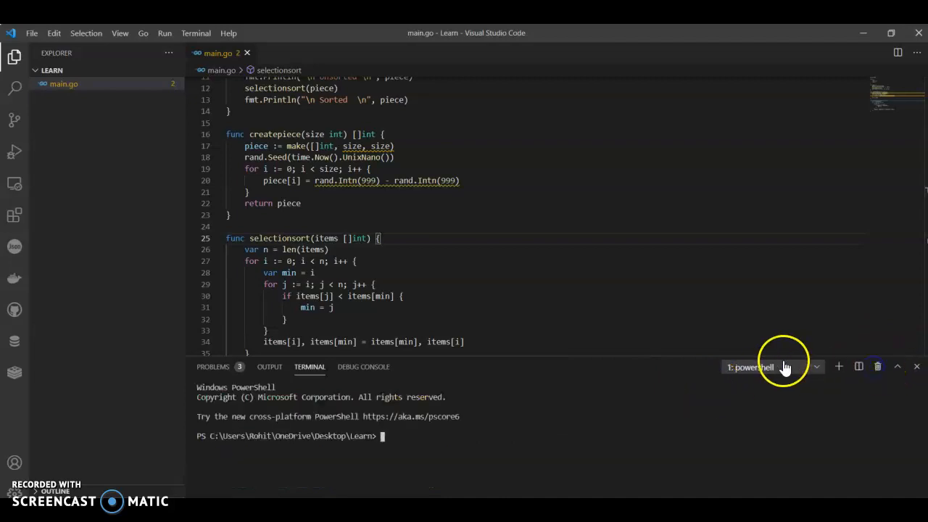
Rerun main.go from bash, printing twenty new random integers and their sorted order
click(838, 366)
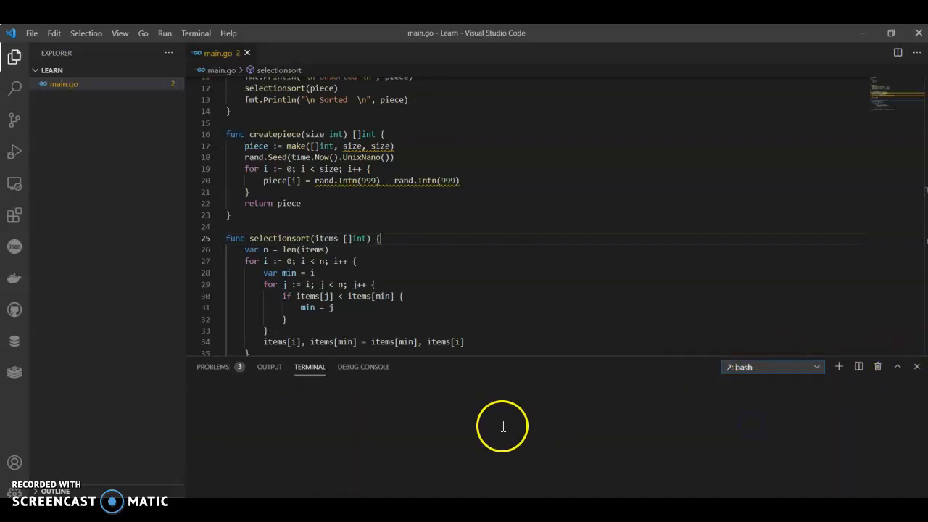
text(go)
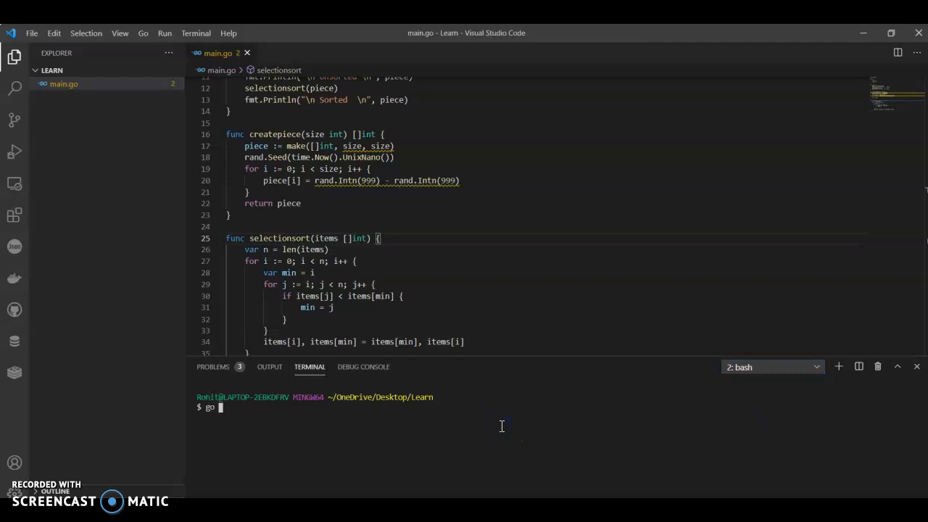
text(run main.)
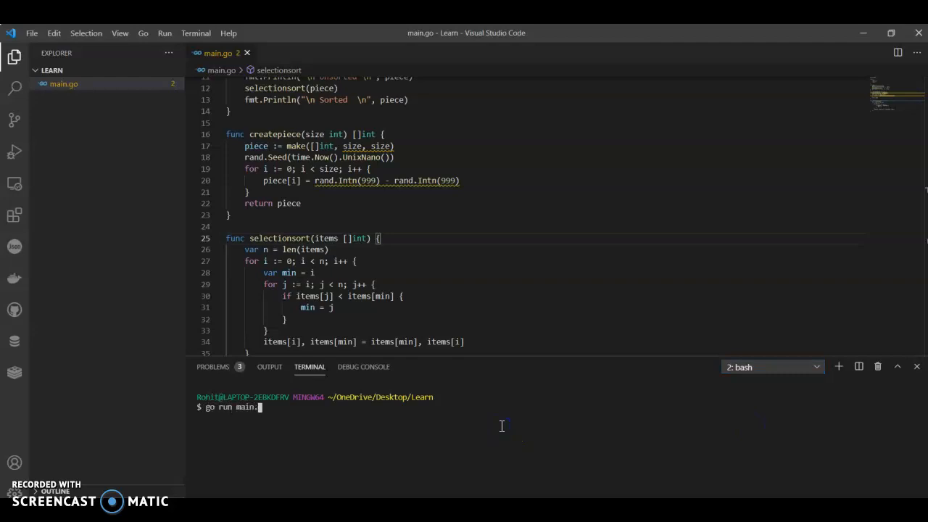
key(Return)
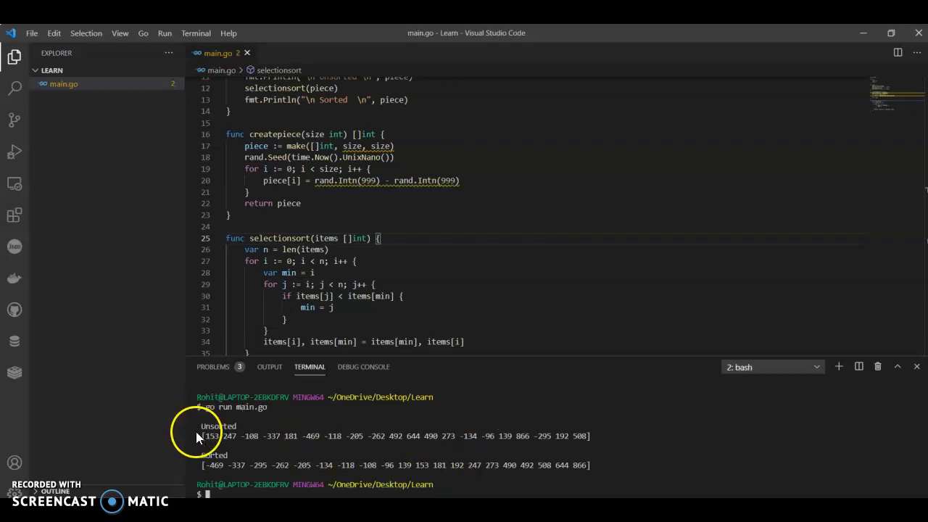
mouse_move(524, 210)
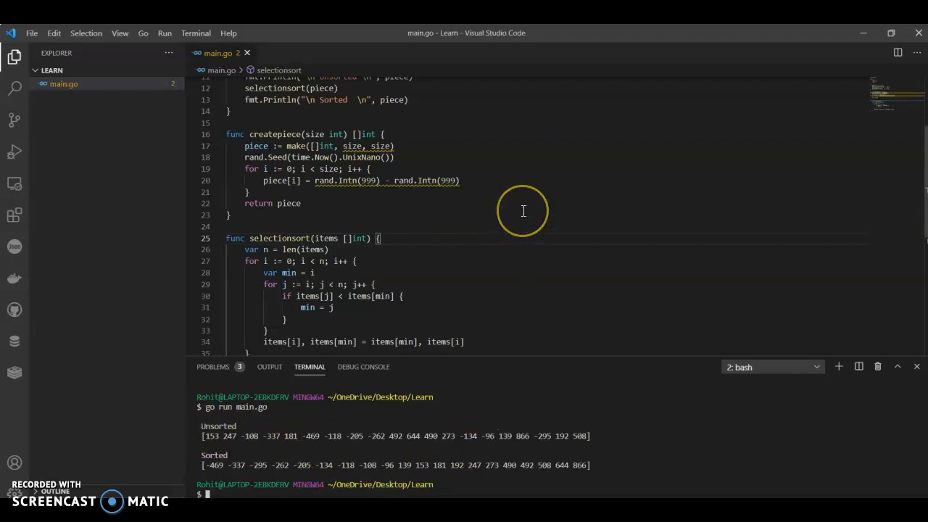
scroll(up, 3)
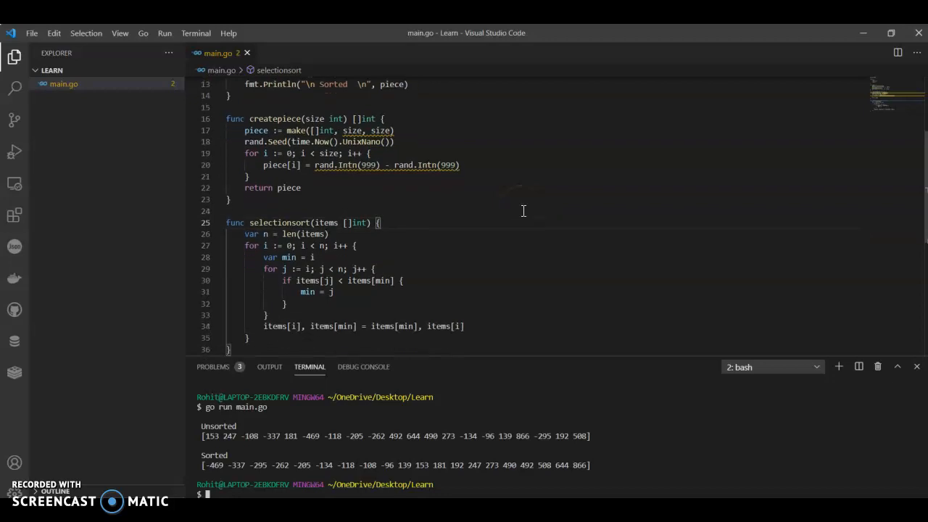